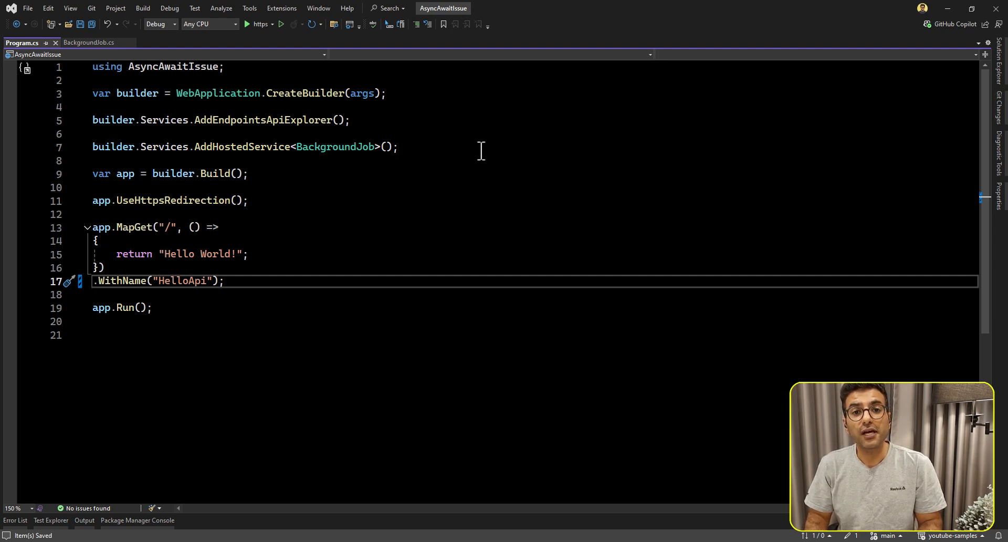
Bring up the Excalidraw diagram tracing numbered awaits from the main thread down to DB
left_click(223, 281)
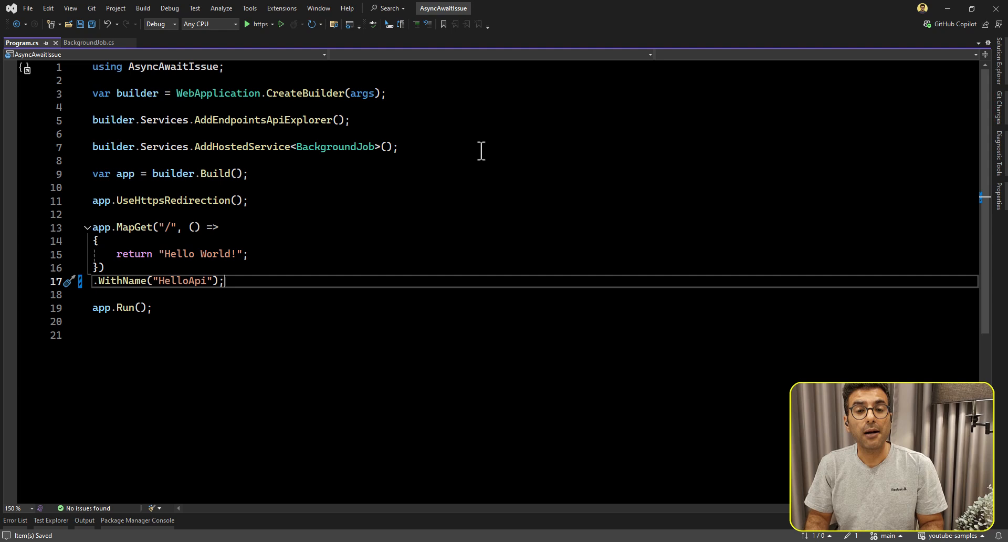
mouse_move(564, 293)
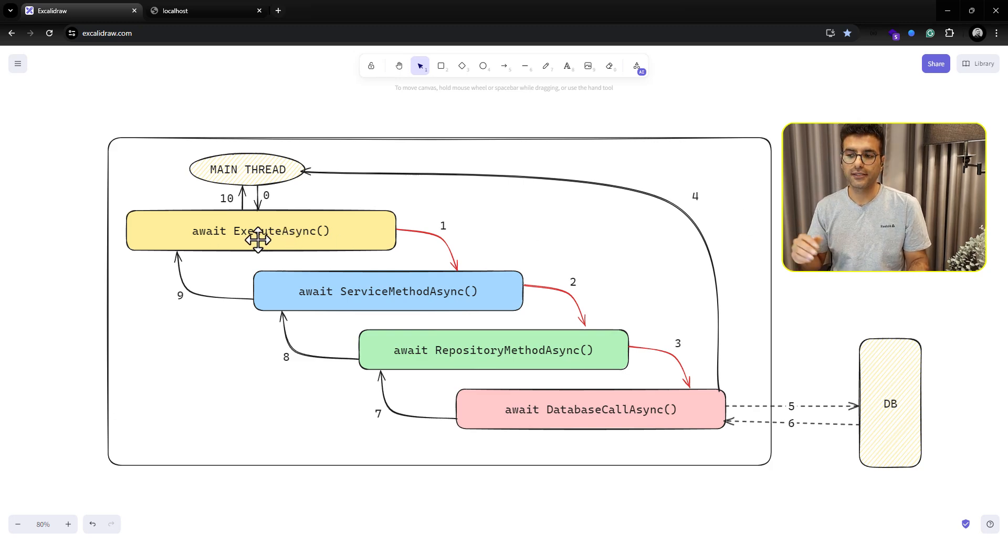
mouse_move(410, 298)
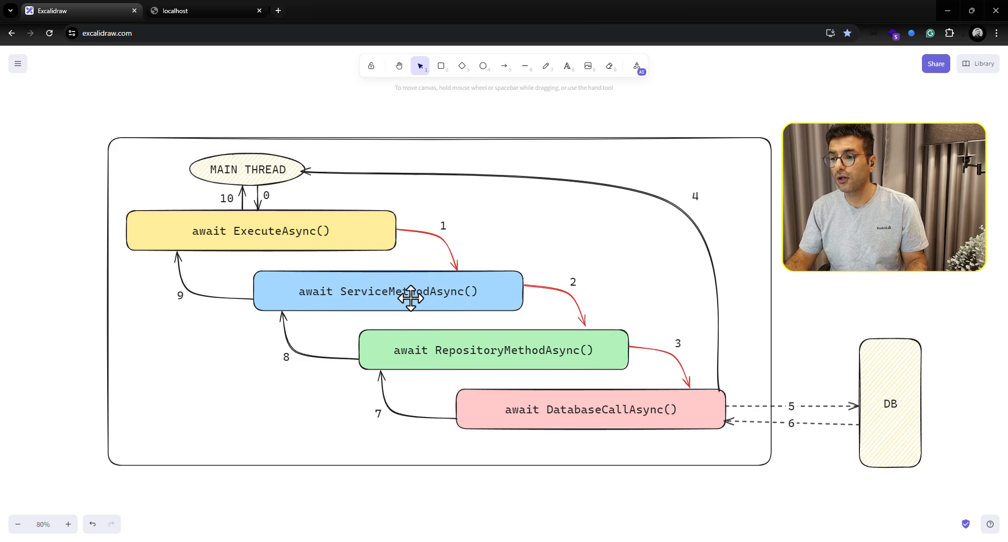
mouse_move(431, 301)
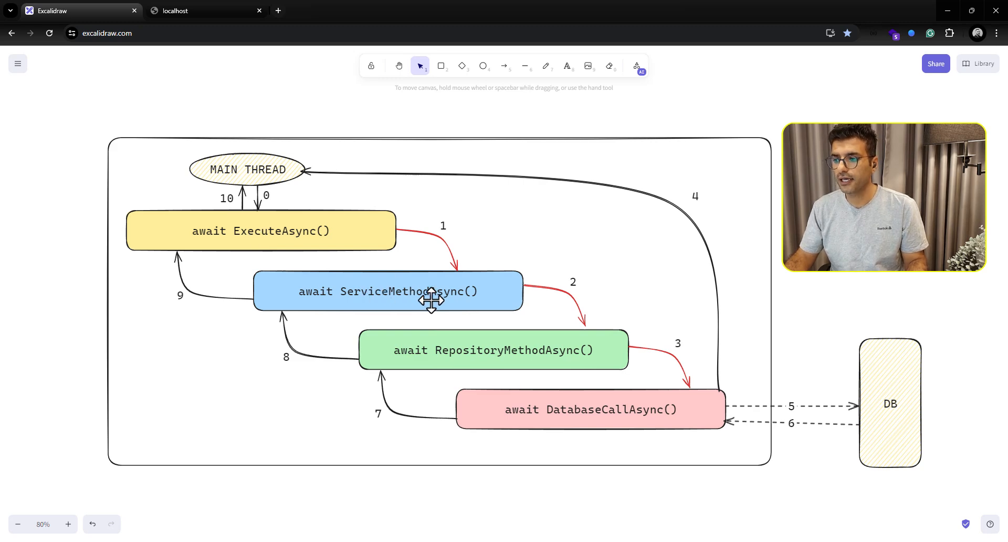
mouse_move(512, 358)
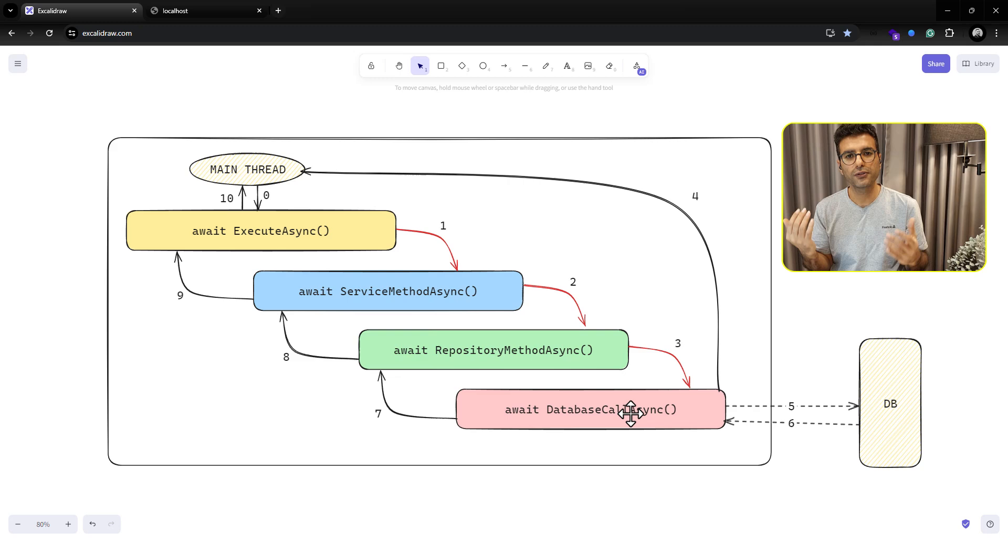
mouse_move(314, 275)
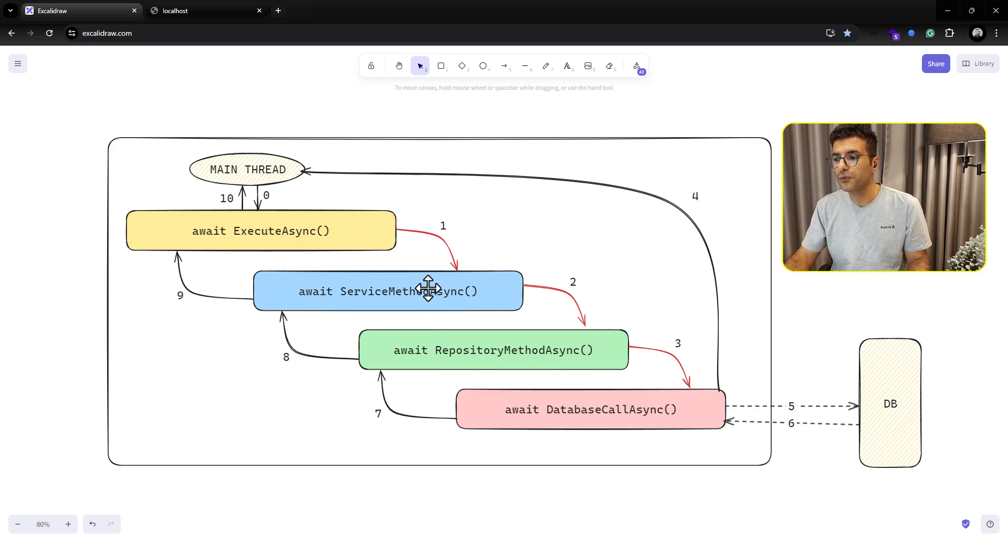
mouse_move(481, 295)
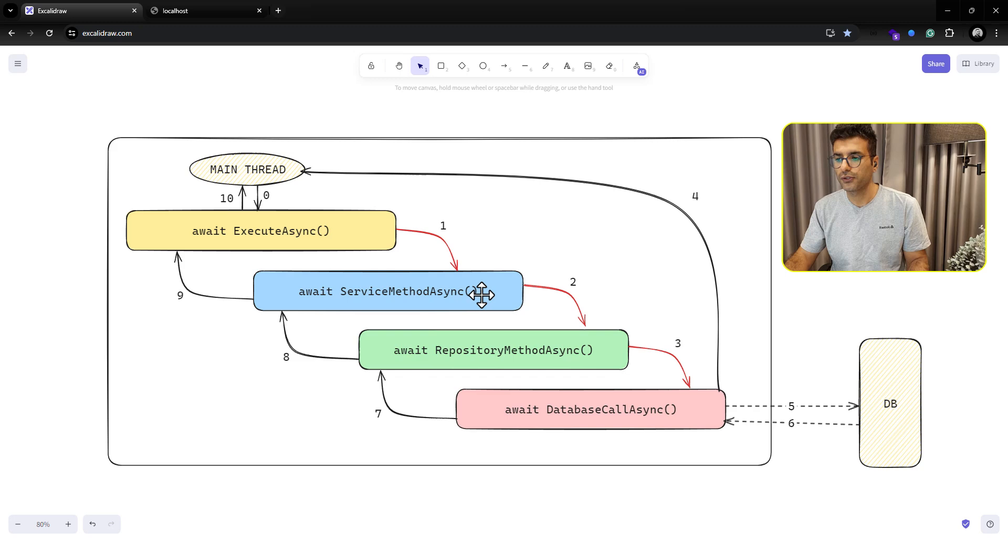
mouse_move(530, 413)
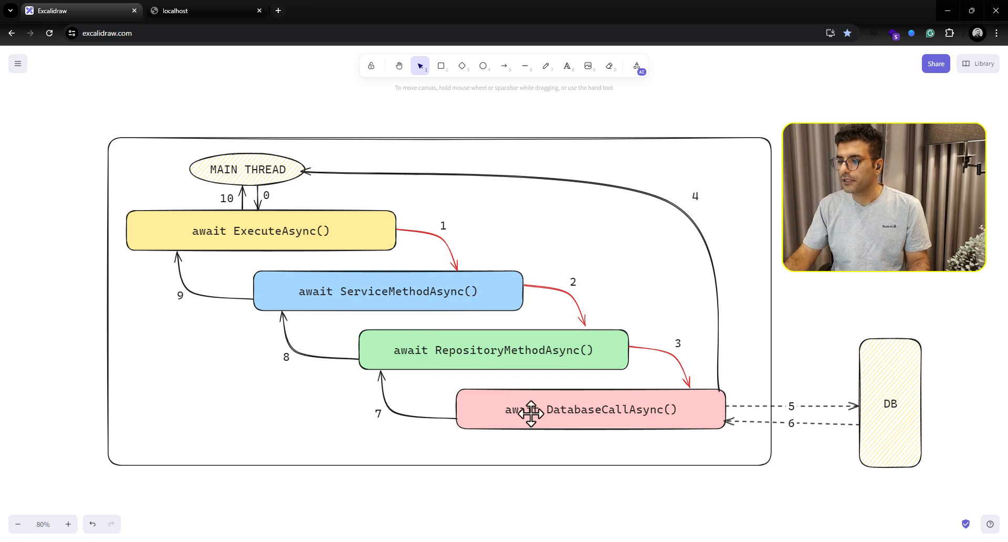
mouse_move(682, 410)
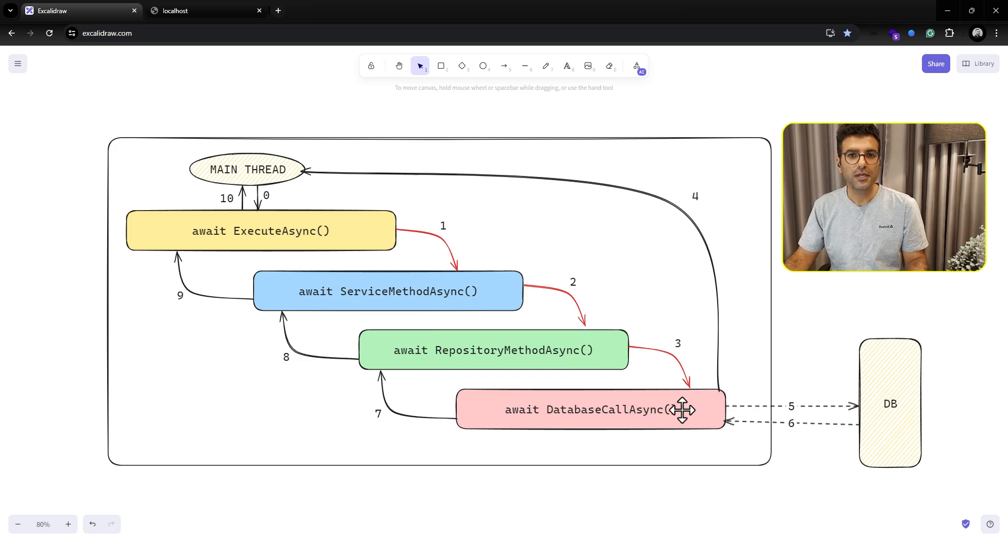
mouse_move(378, 302)
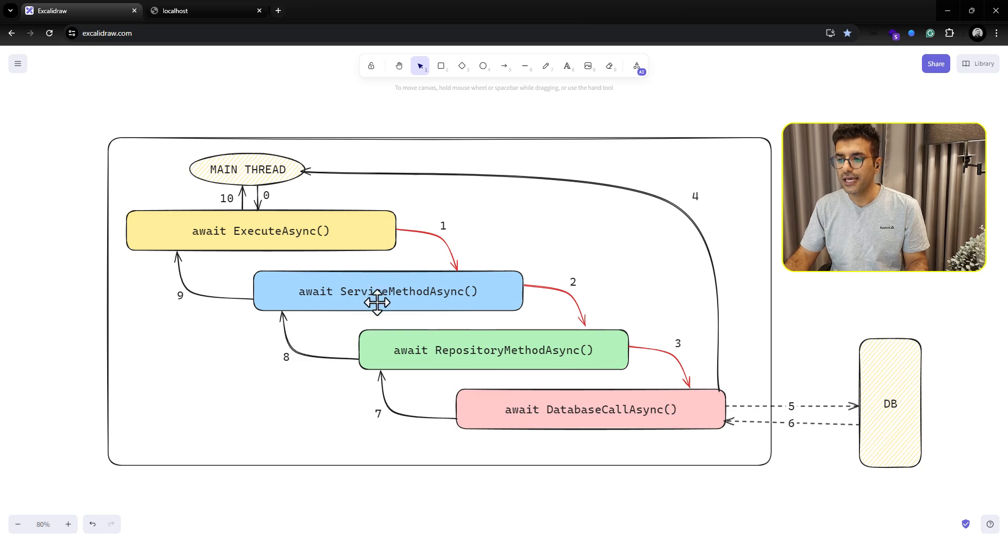
mouse_move(304, 297)
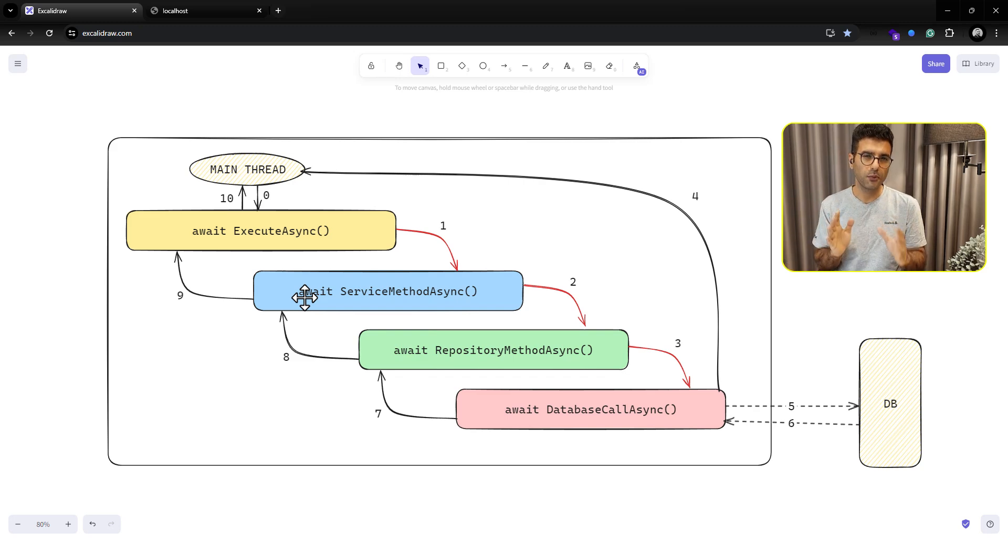
mouse_move(231, 229)
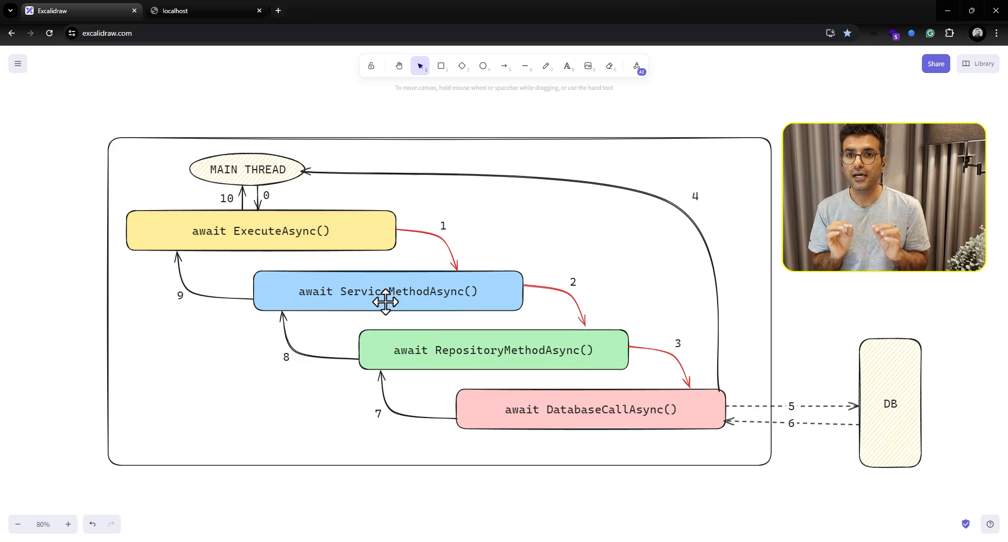
mouse_move(239, 230)
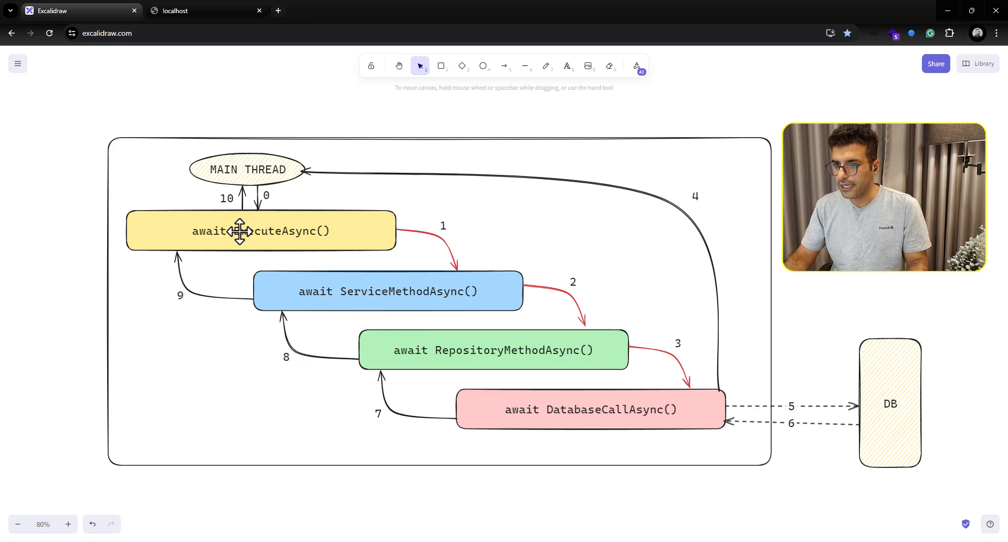
mouse_move(461, 290)
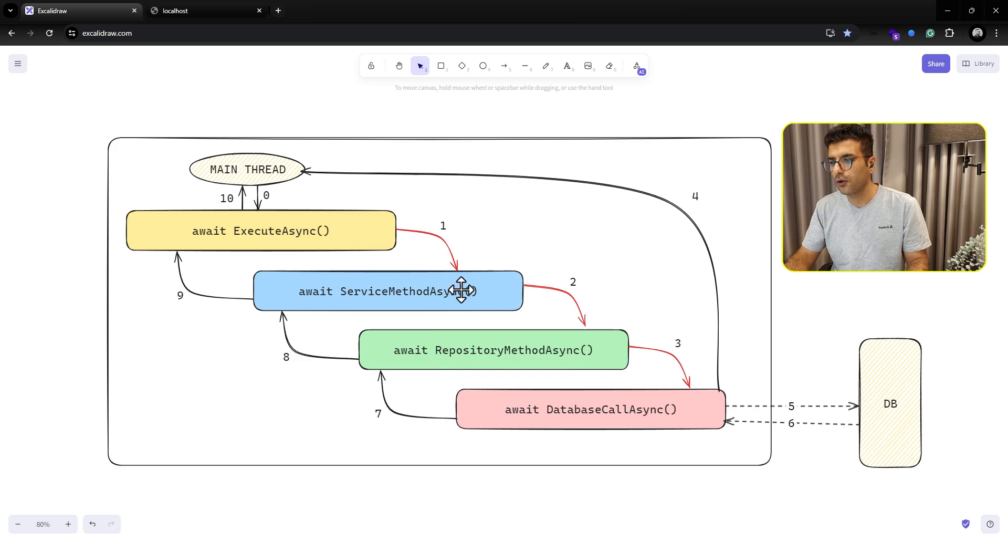
mouse_move(711, 418)
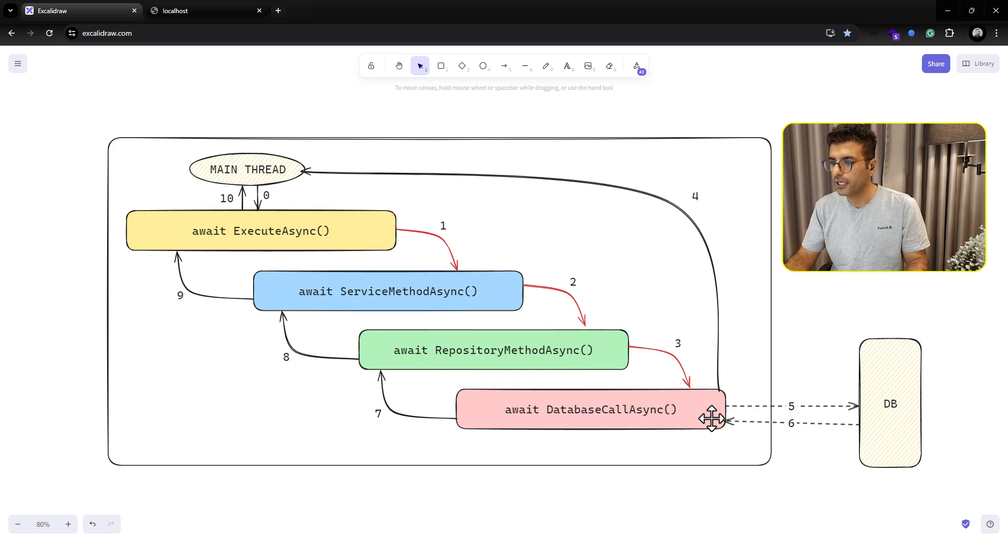
mouse_move(636, 406)
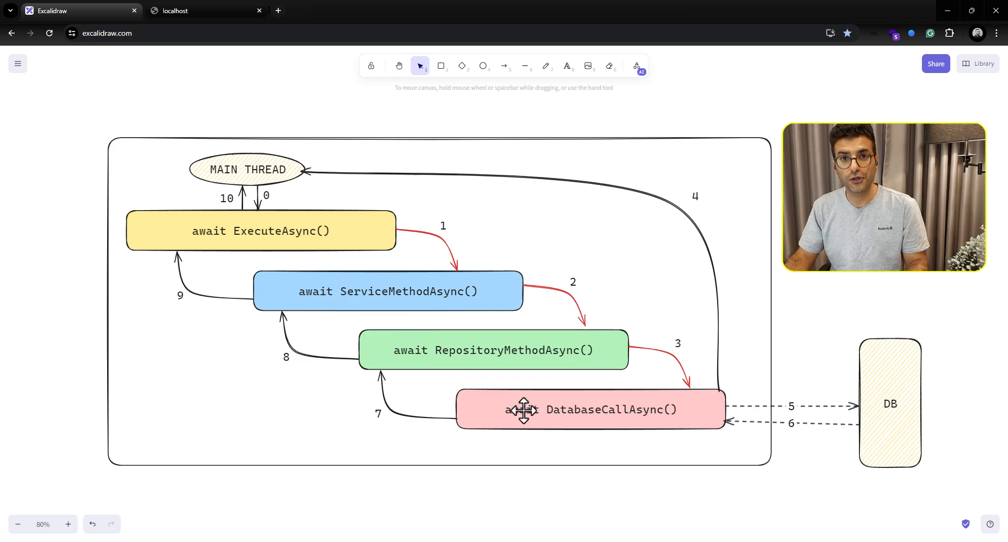
mouse_move(719, 376)
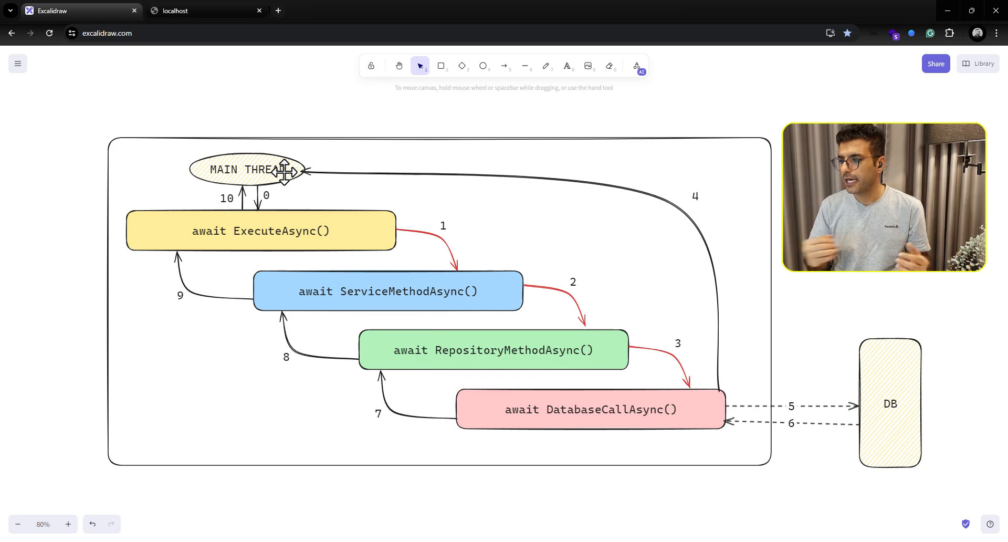
mouse_move(817, 425)
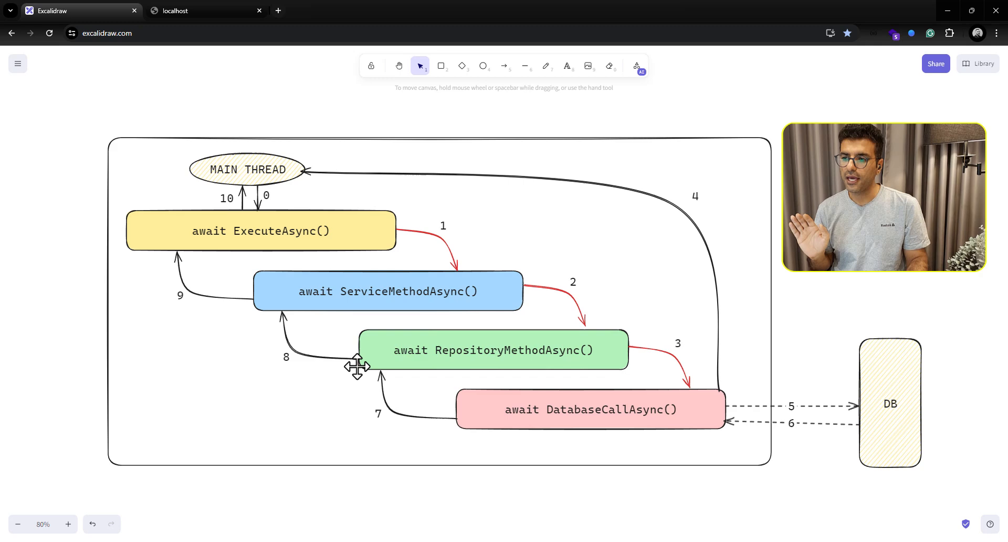
mouse_move(468, 390)
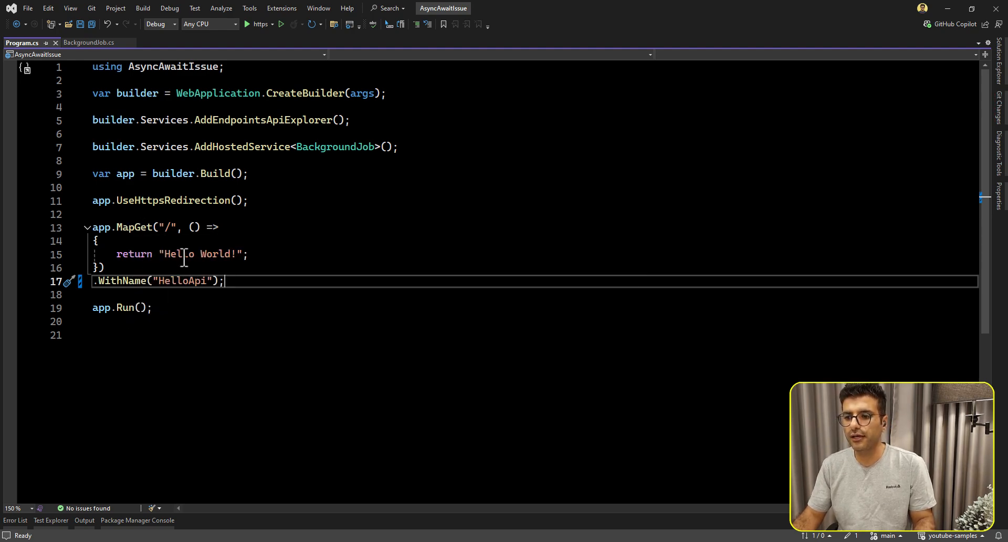
mouse_move(325, 147)
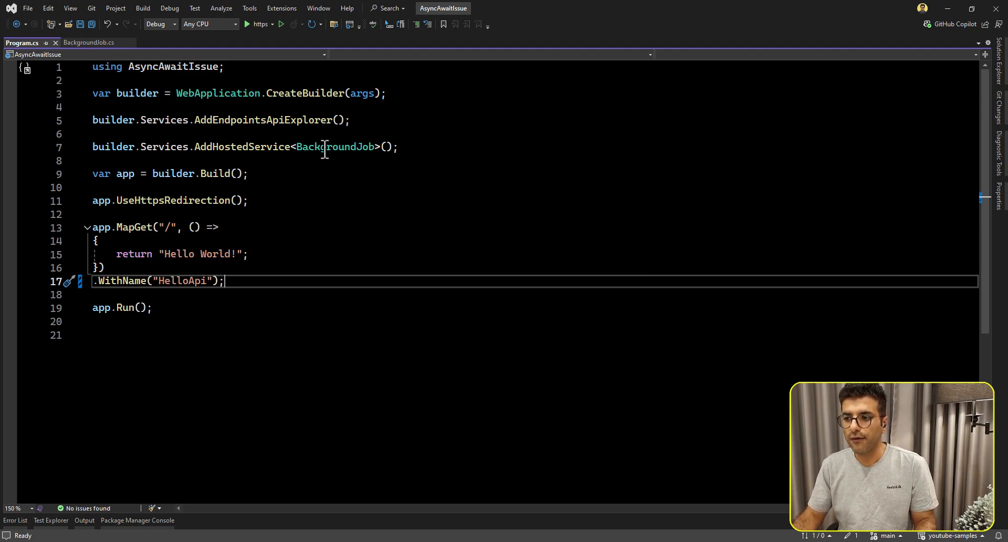
mouse_move(327, 147)
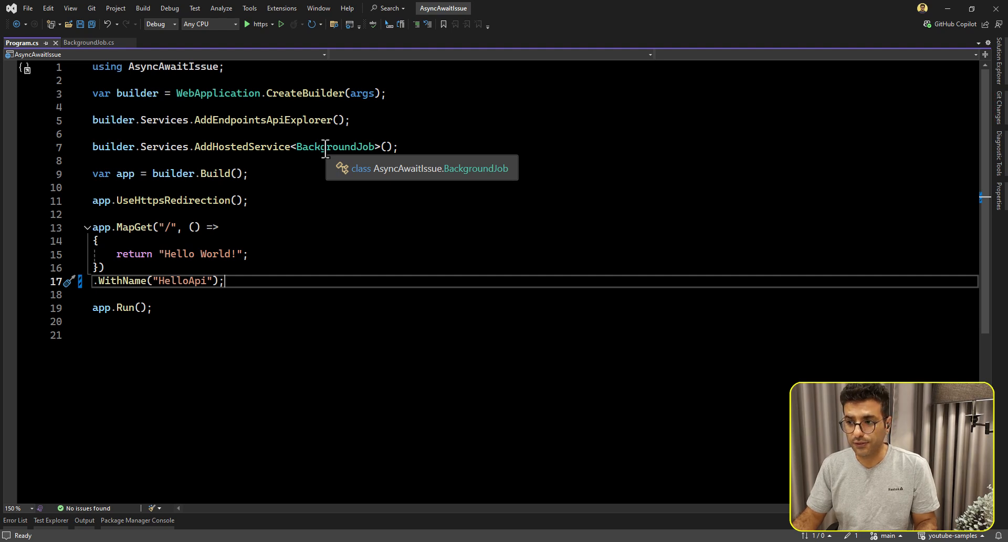
Select BackgroundJob in the hosted-service registration on line 7 of Program.cs
double_click(334, 146)
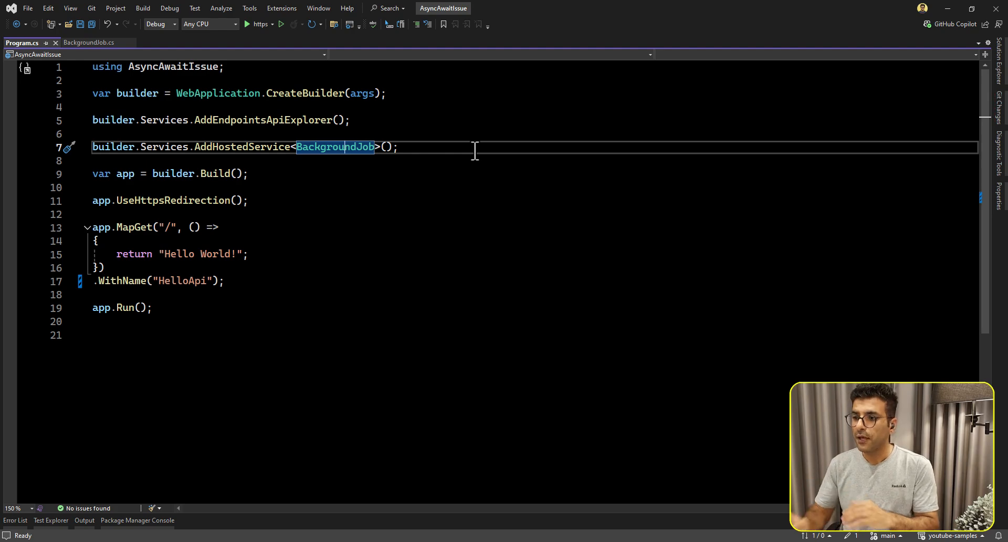
Open BackgroundJob.cs and scroll through ServiceMethodAsync, RepositoryMethodAsync and DatabaseCallAsync
left_click(89, 42)
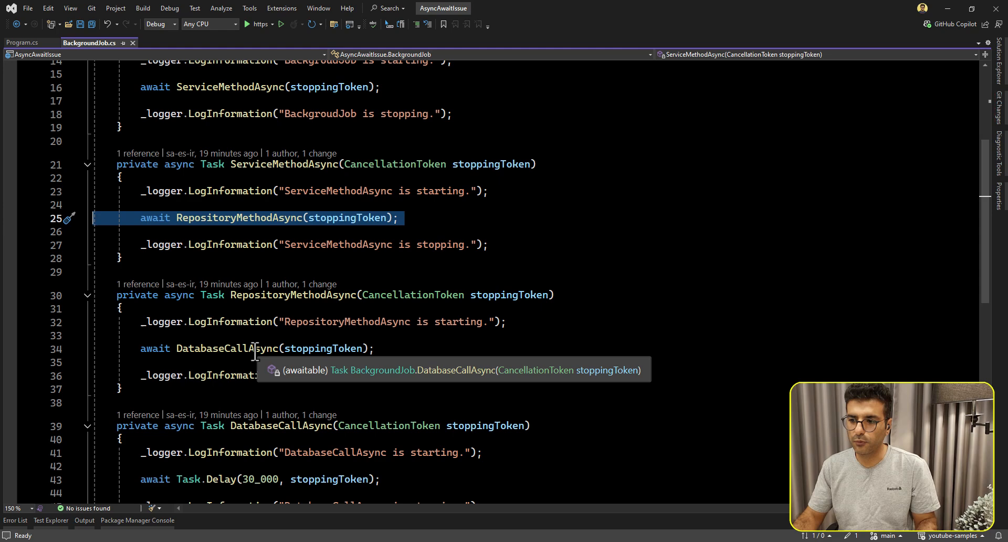
mouse_move(219, 359)
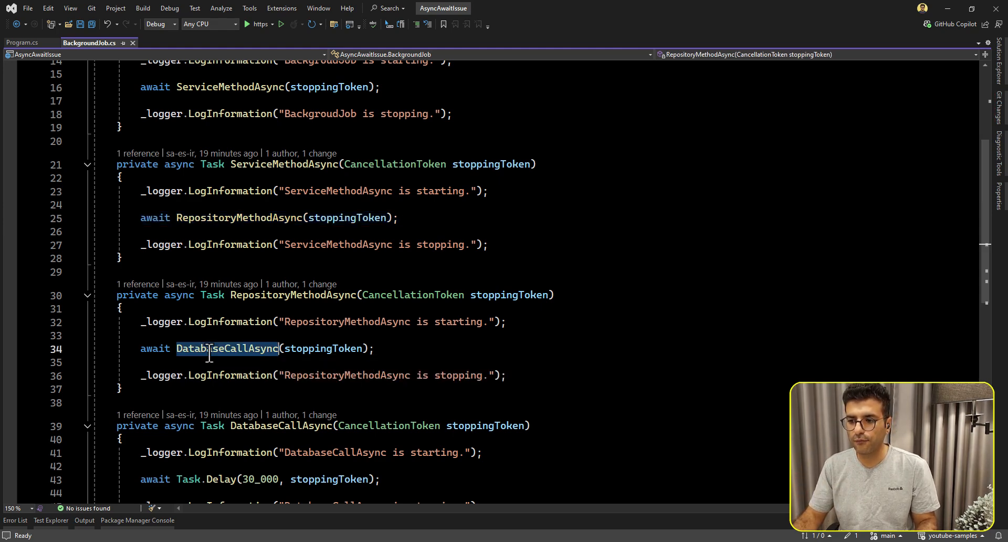
scroll("down", 3)
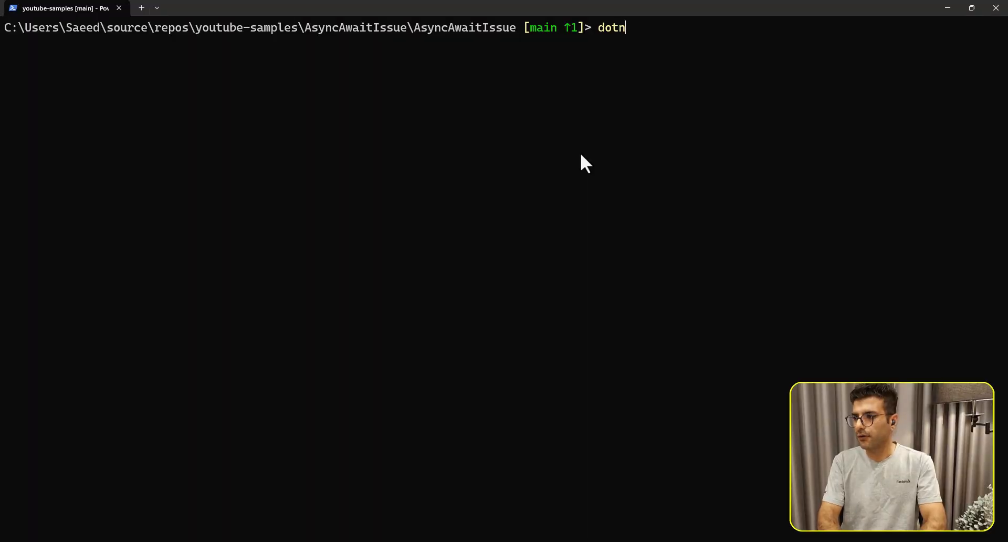
Run the web app with 'dotnet run' and highlight the BackgroundJob stopping log lines
type("et run")
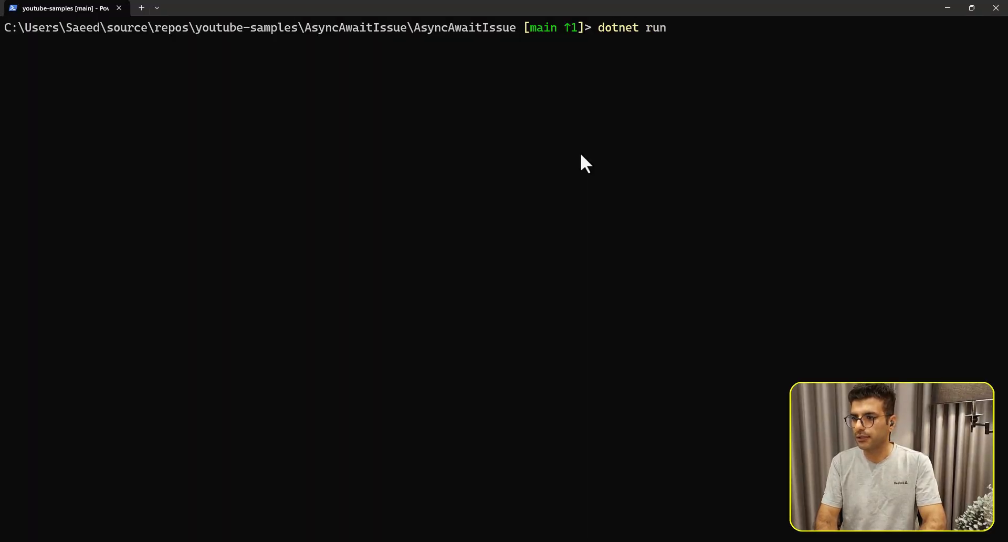
key("enter")
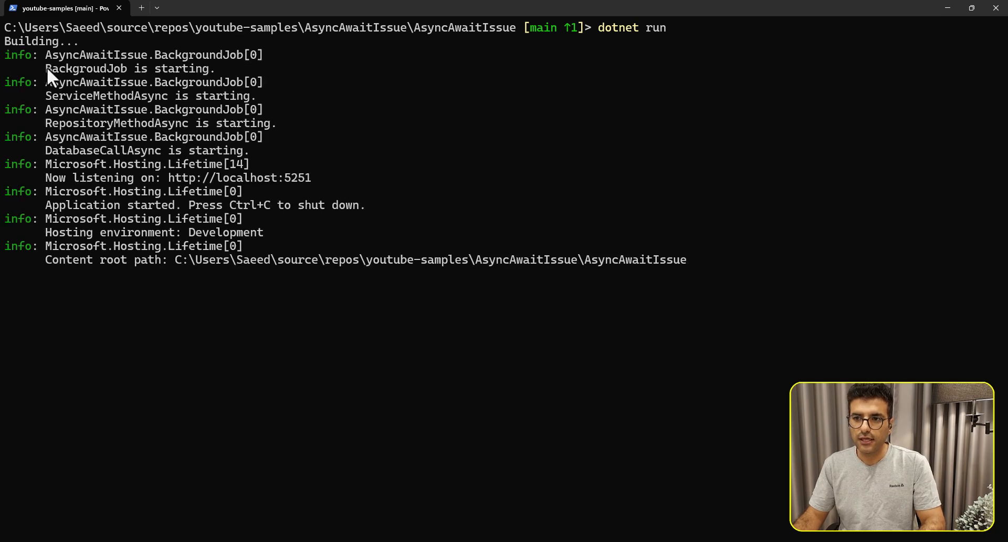
mouse_move(12, 141)
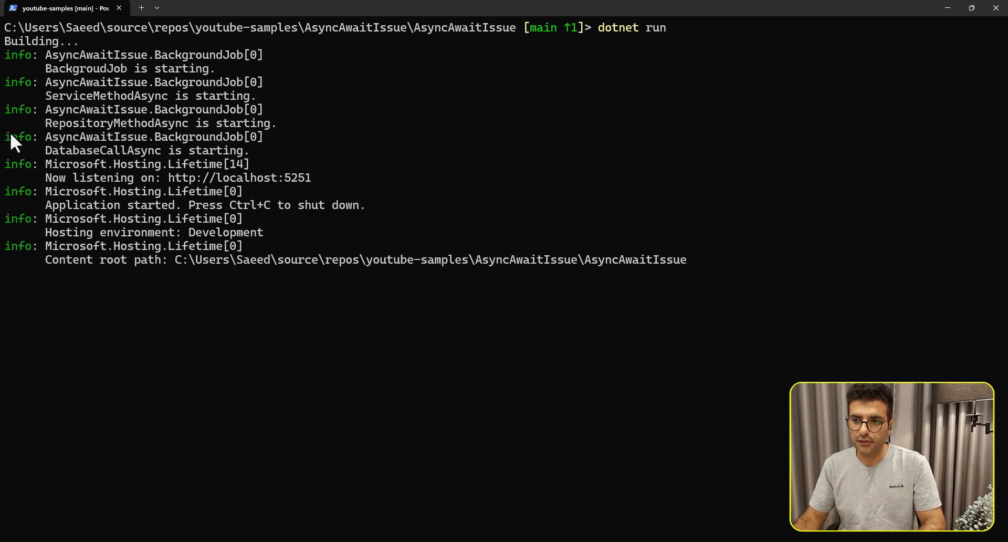
mouse_move(80, 190)
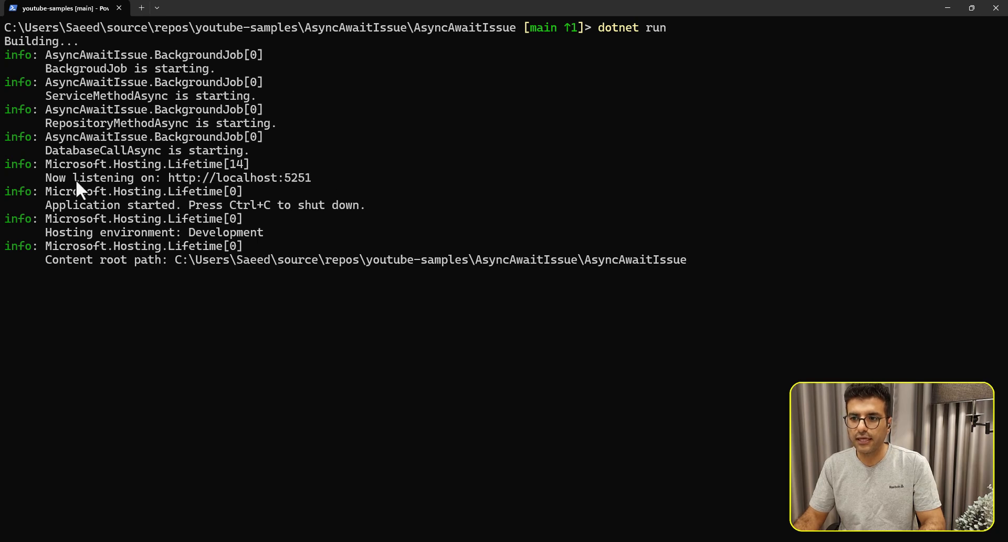
mouse_move(412, 297)
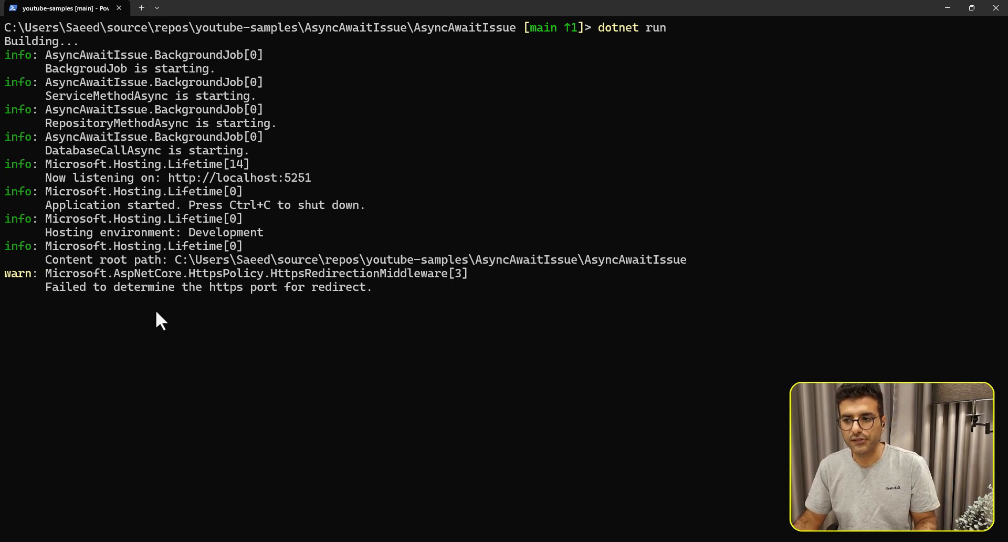
mouse_move(475, 457)
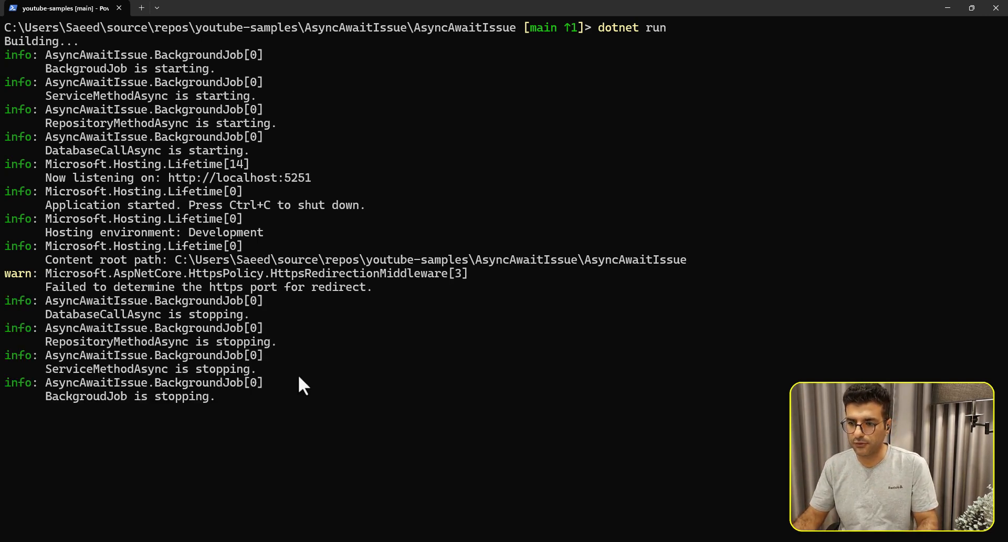
mouse_move(16, 322)
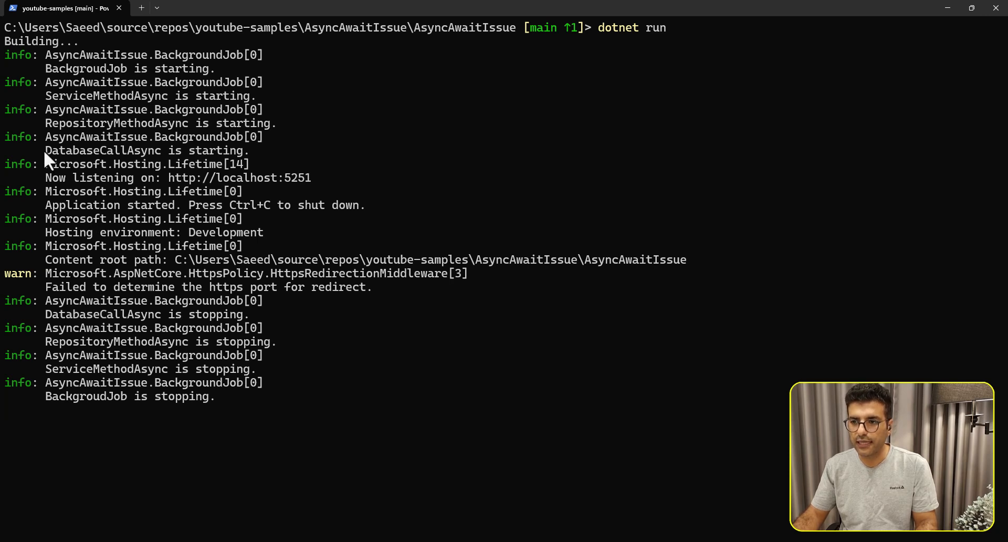
double_click(146, 150)
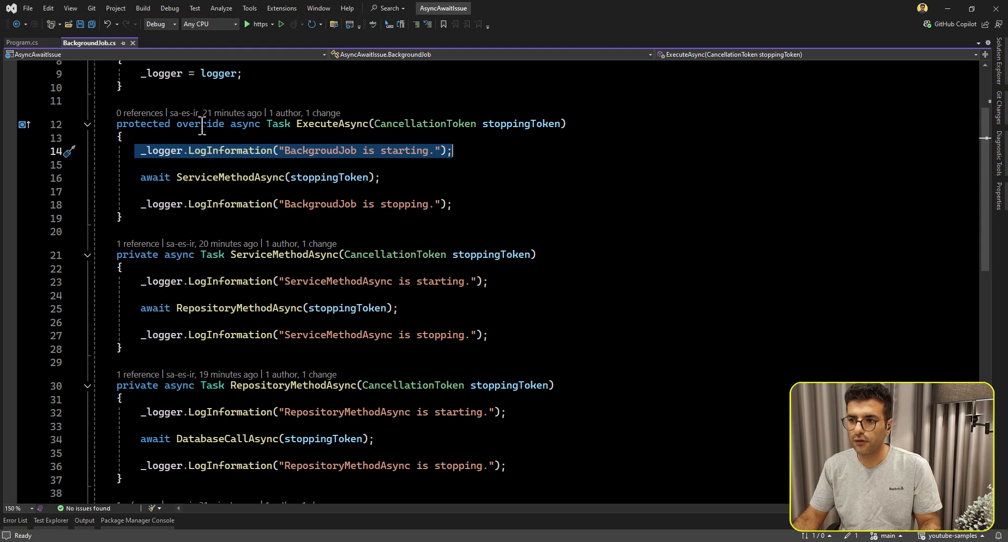
mouse_move(278, 164)
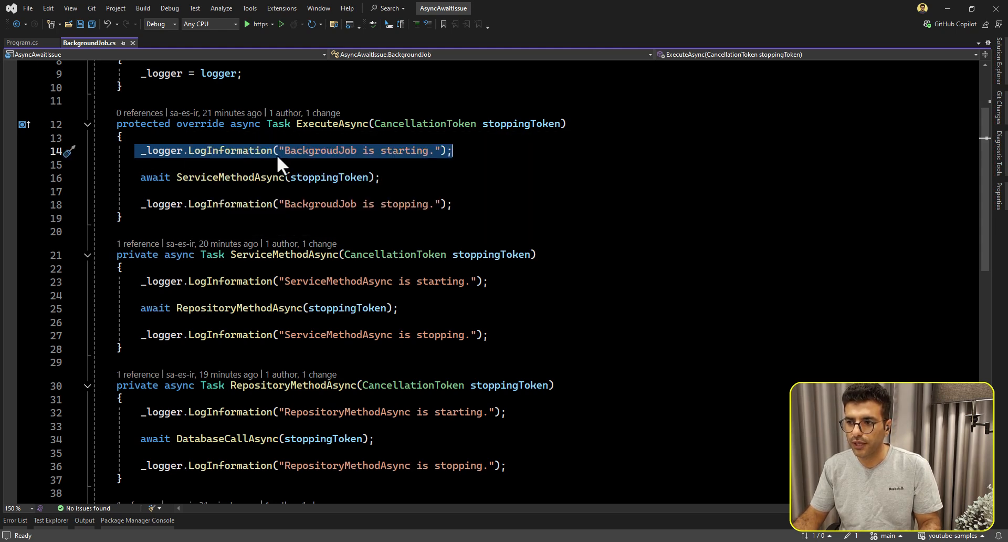
scroll("down", 3)
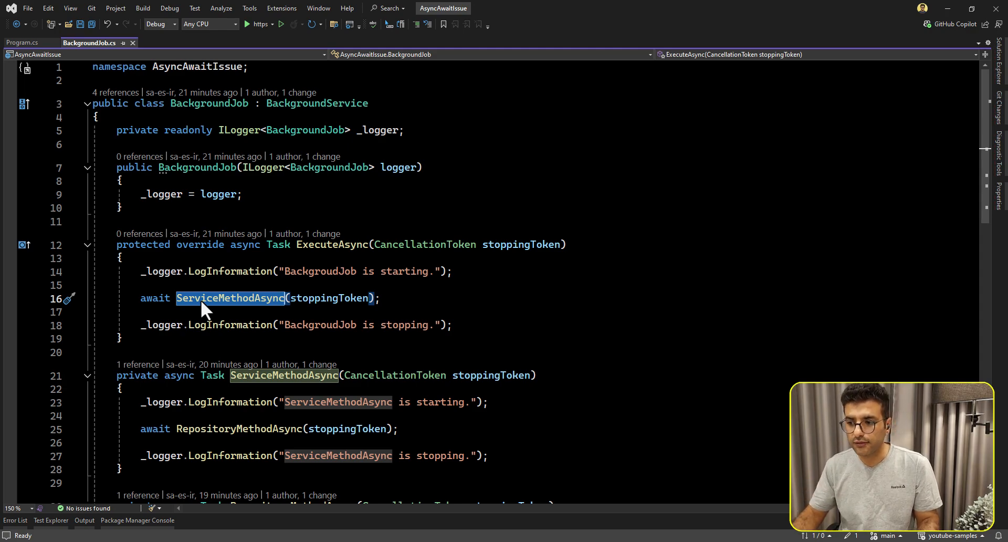
scroll("down", 3)
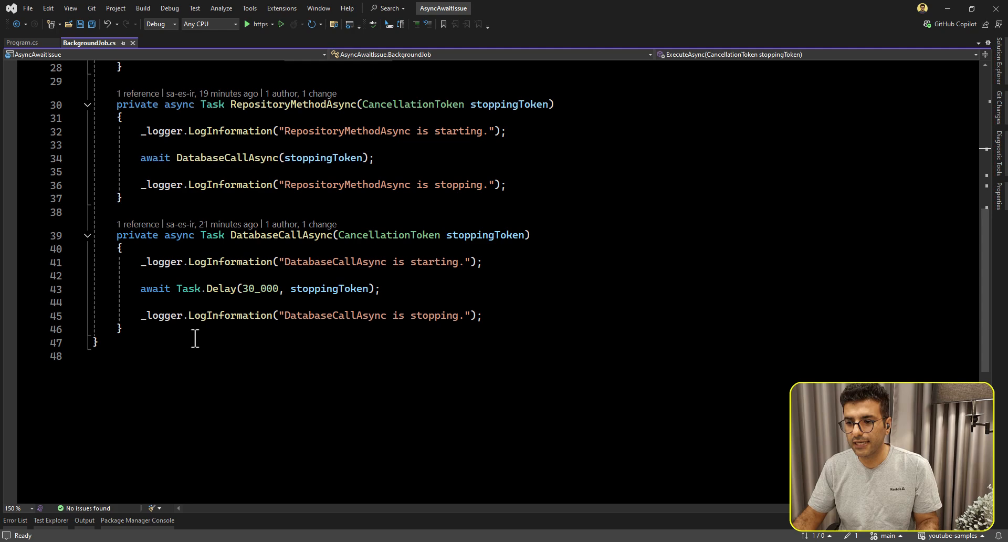
triple_click(257, 288)
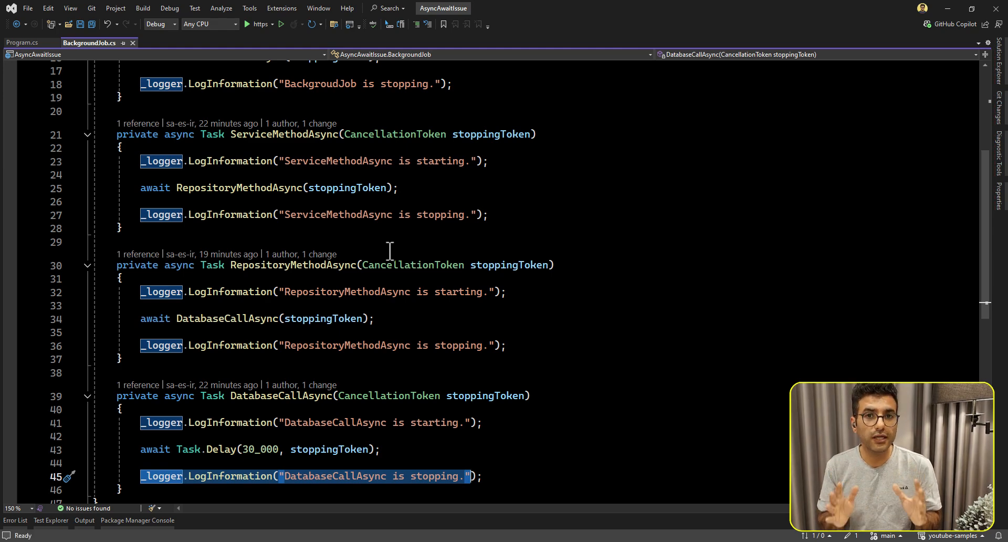
scroll("down", 3)
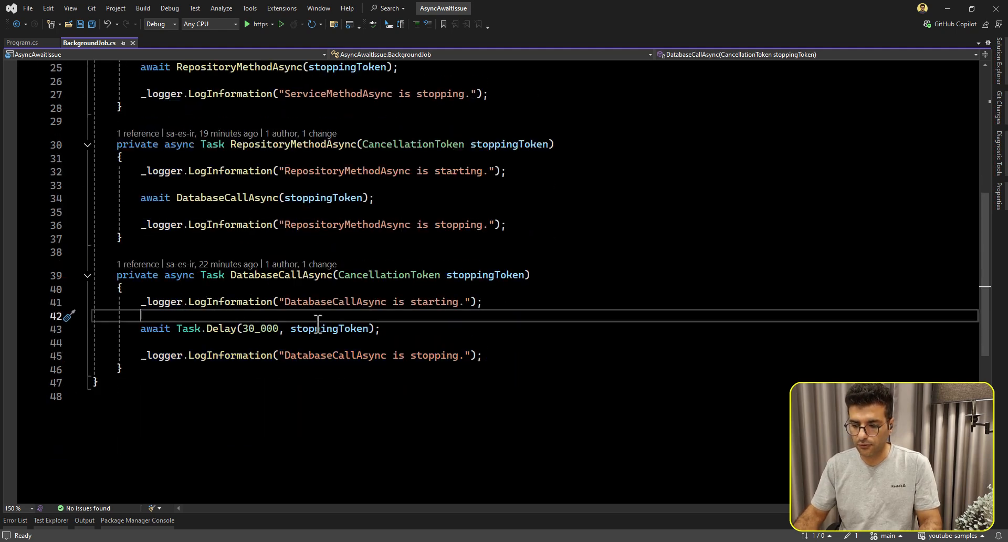
Write a DoSomething method looping until a 30-second CancellationTokenSource cancels, and save
key("enter")
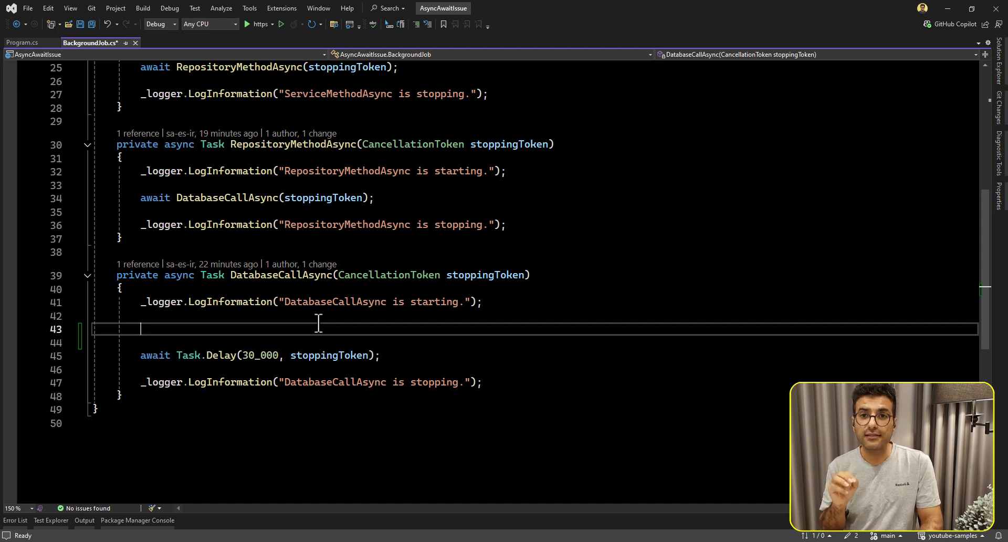
mouse_move(152, 433)
type("public void")
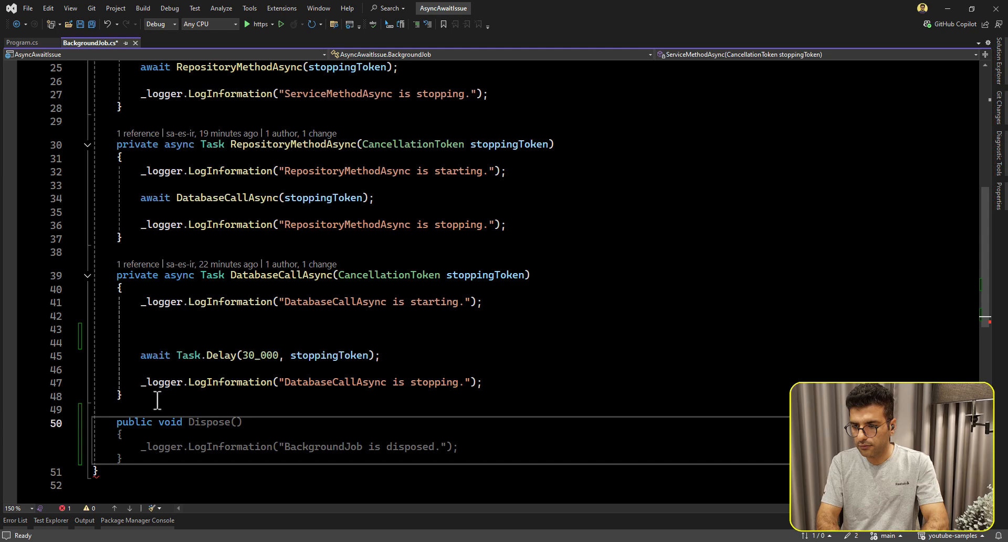
type("DoSomething(")
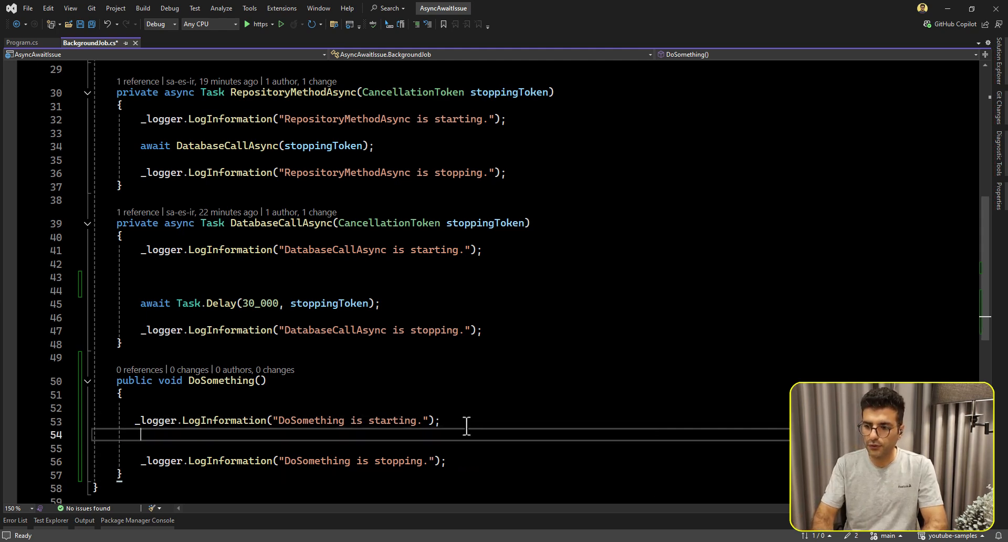
type("ServiceMethodAsync(CancellationToken.None).Wait();")
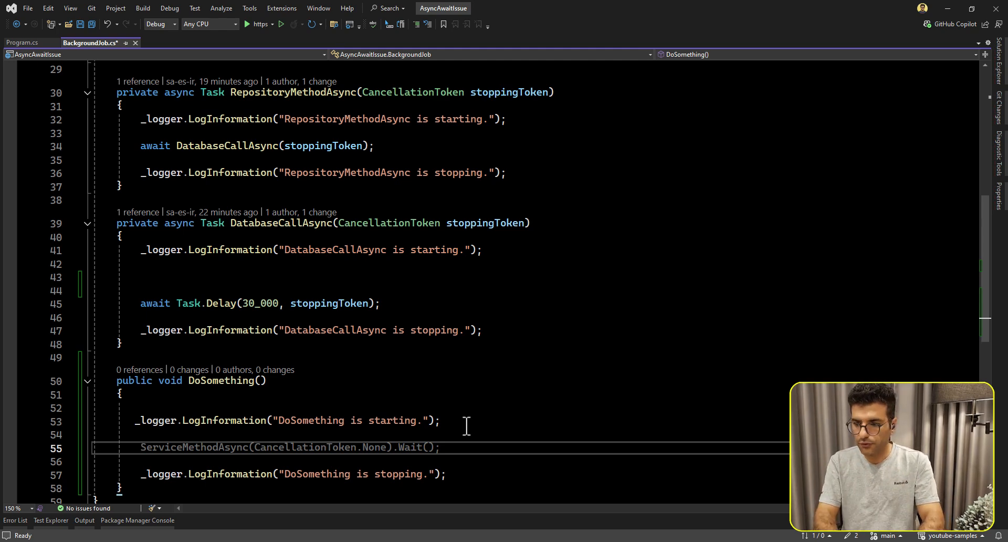
type("var tokenSource = new CancellationTokenSource();")
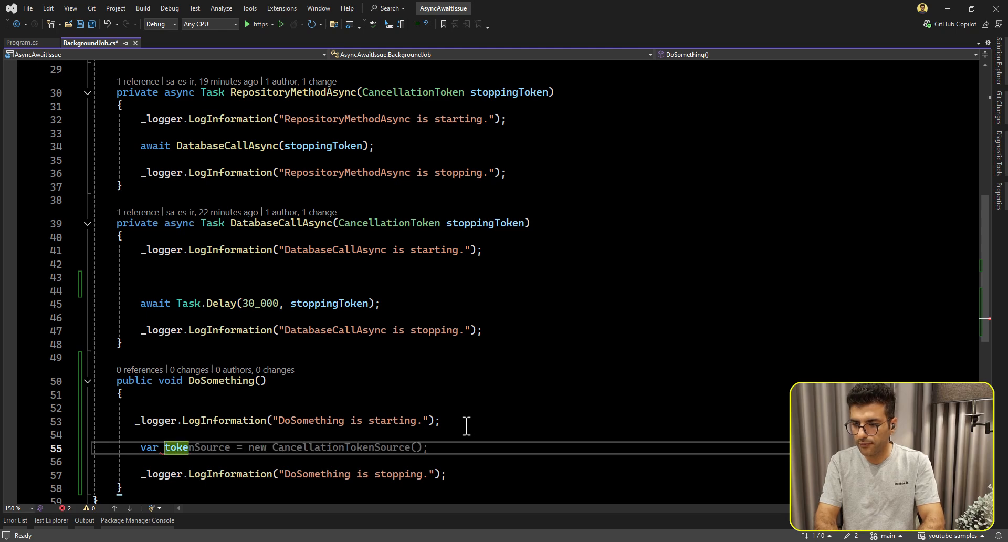
type("timespa")
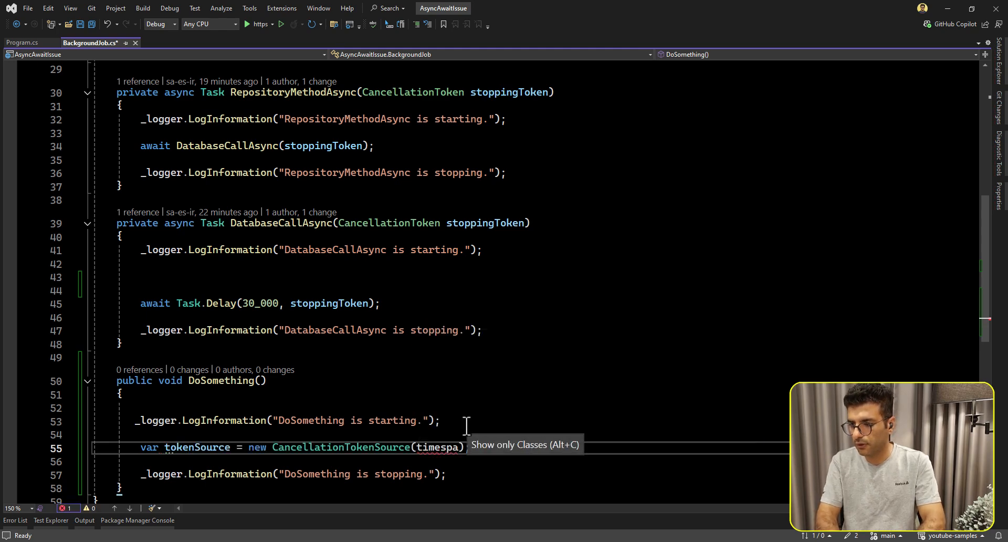
type("TimeSpan.FromSeconds(30")
type("while (!tokenSource.Token.IsCancellationRequested")
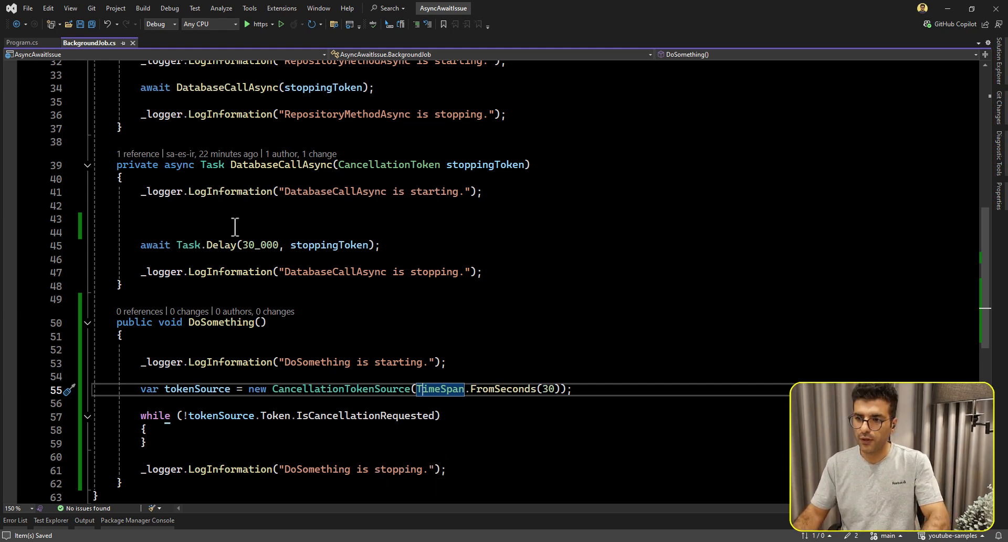
Insert 'DoSomething();' above await Task.Delay in DatabaseCallAsync, then save and scroll the file
type("dom")
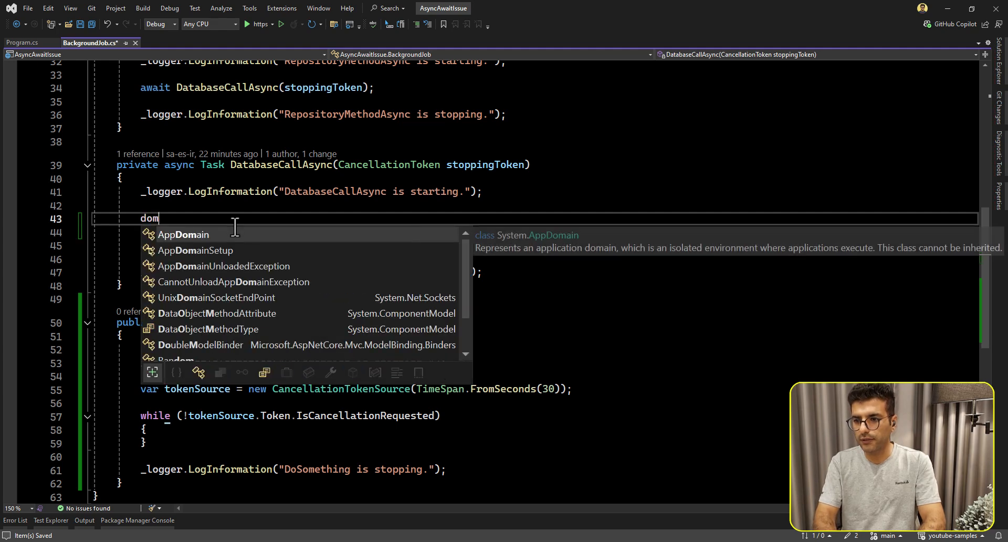
key("Backspace")
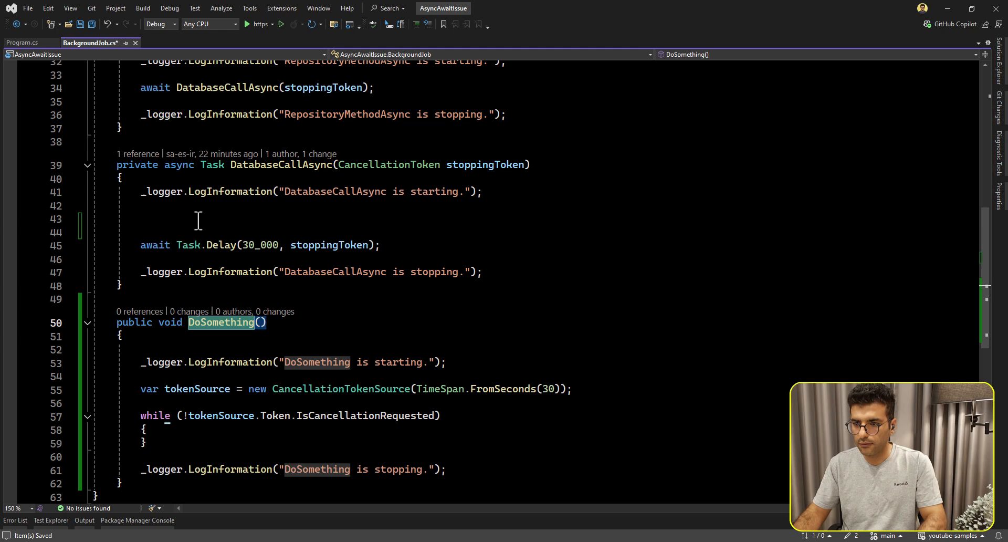
type("DoSomething();")
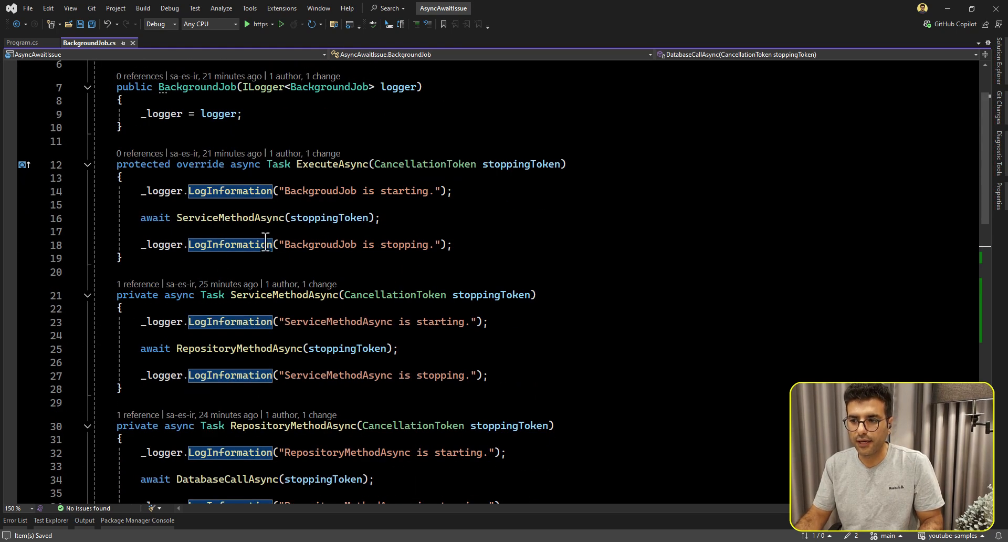
mouse_move(211, 348)
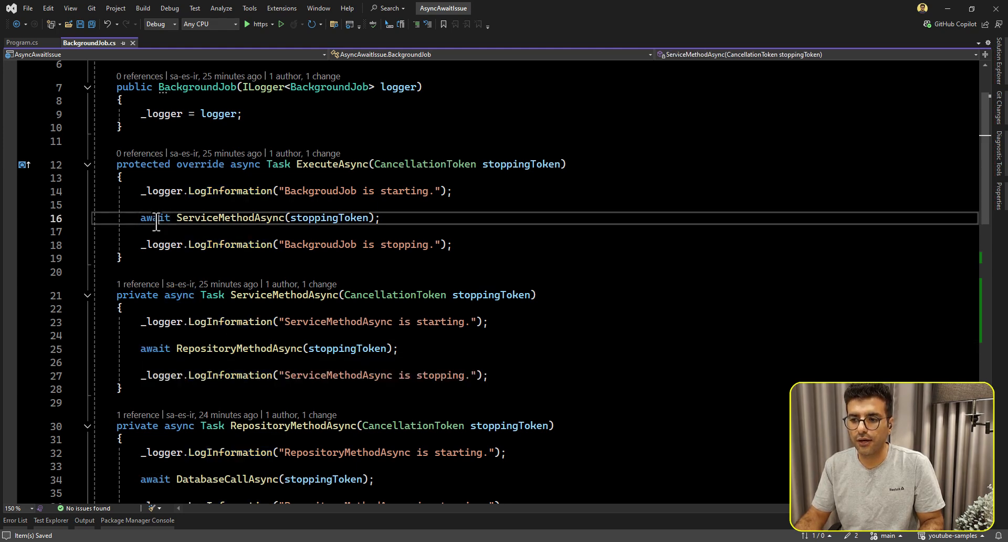
scroll("down", 3)
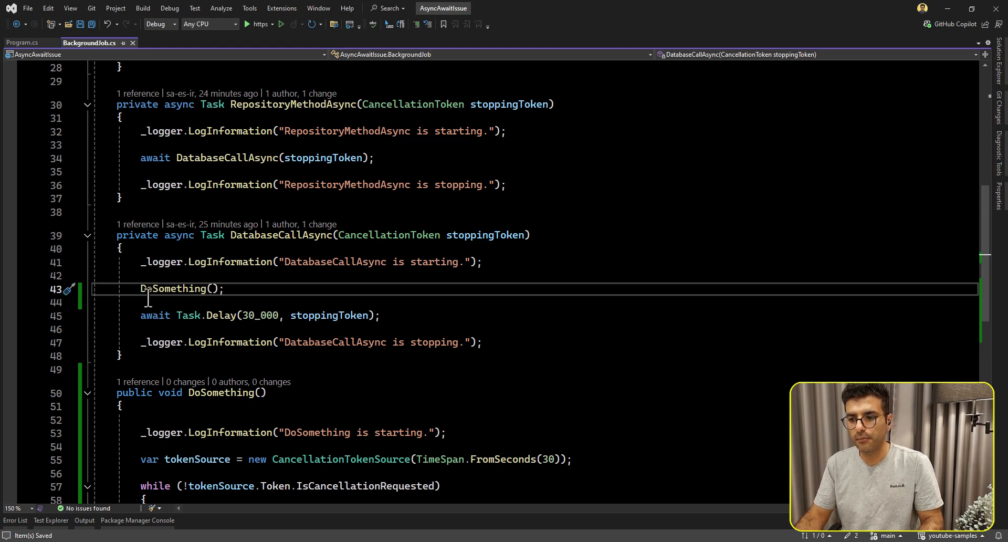
mouse_move(187, 287)
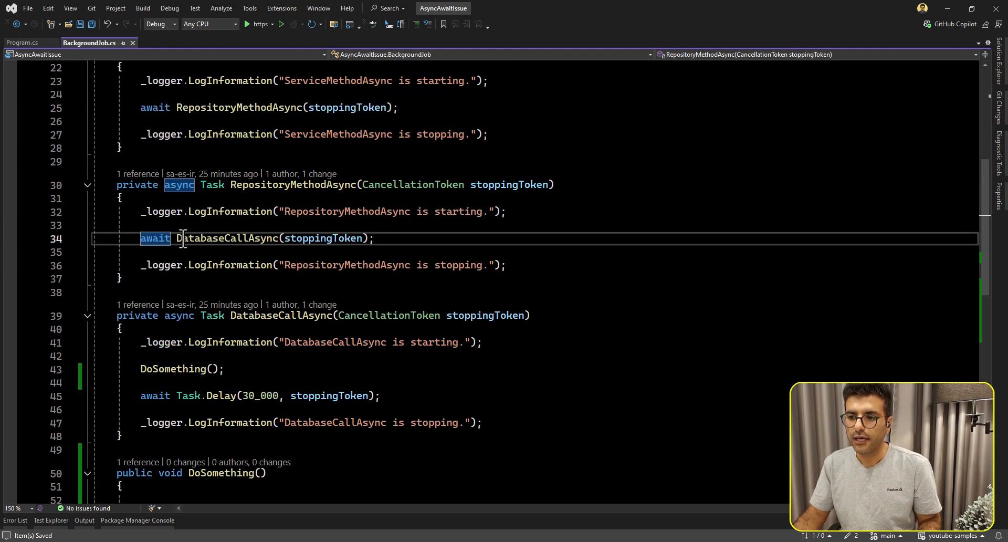
mouse_move(225, 238)
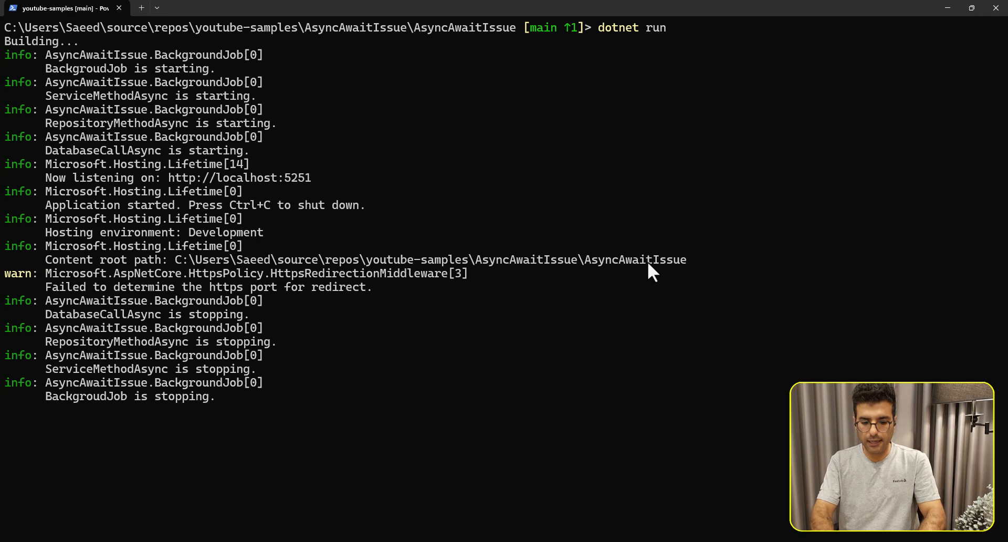
Clear the terminal with 'cls' and start a fresh 'dotnet run' of the project
type("cl")
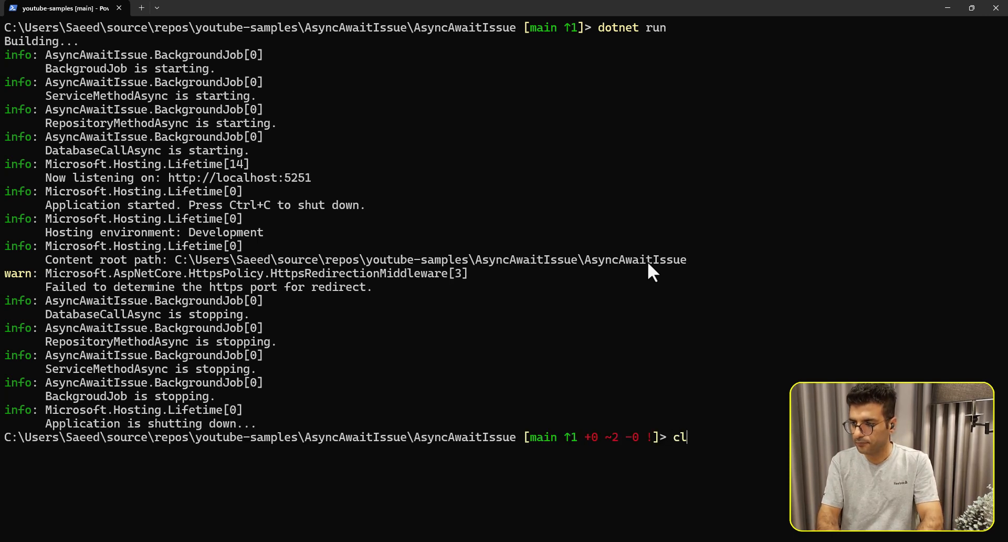
key("Enter")
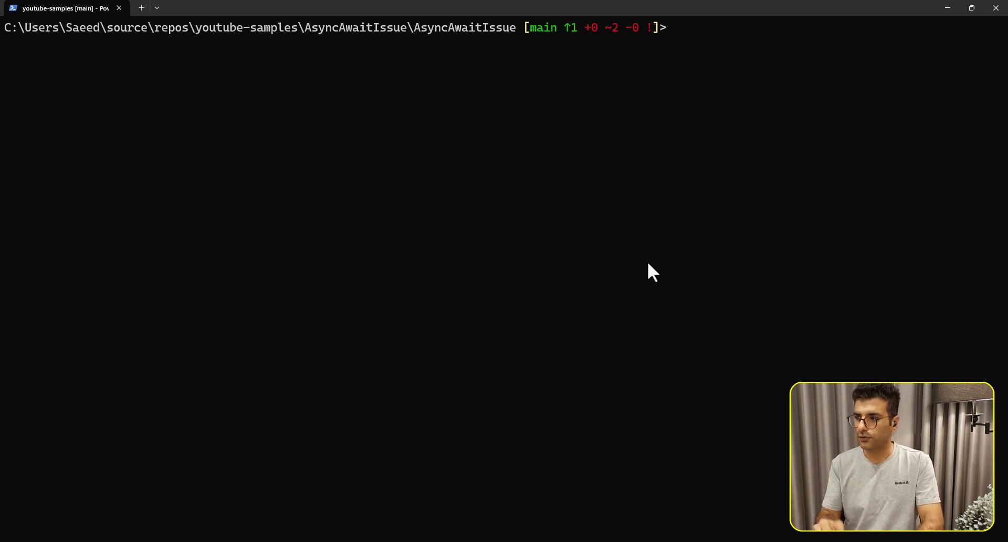
type("dotnet run")
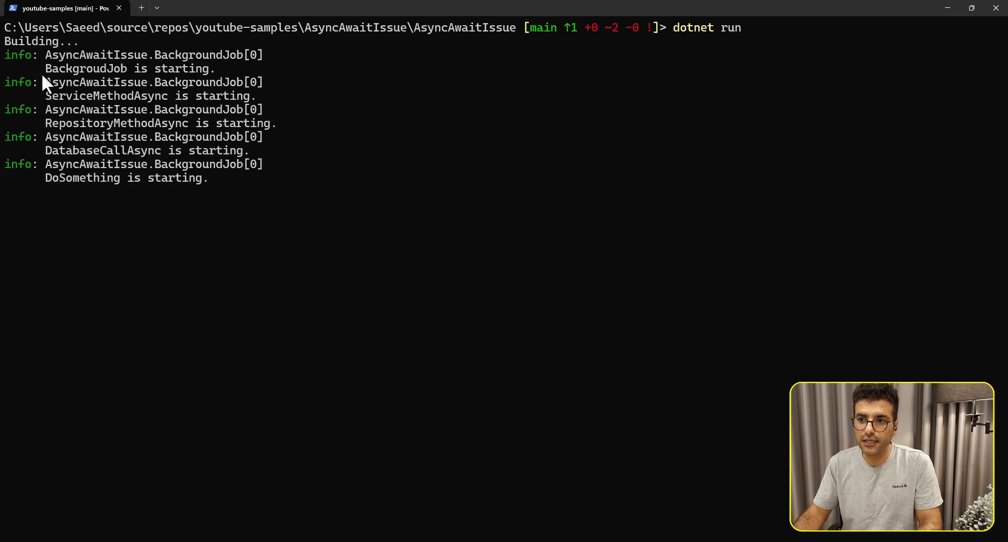
mouse_move(177, 144)
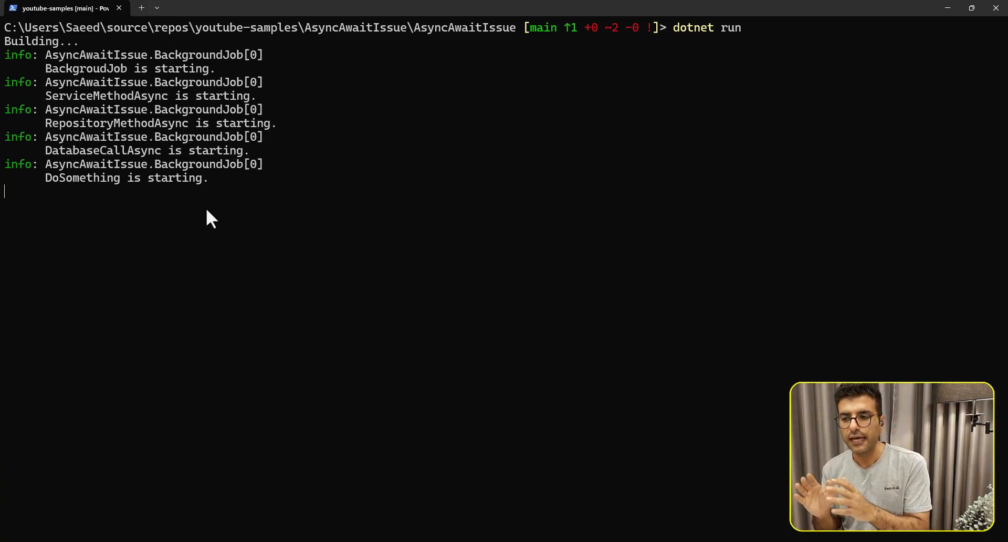
mouse_move(341, 217)
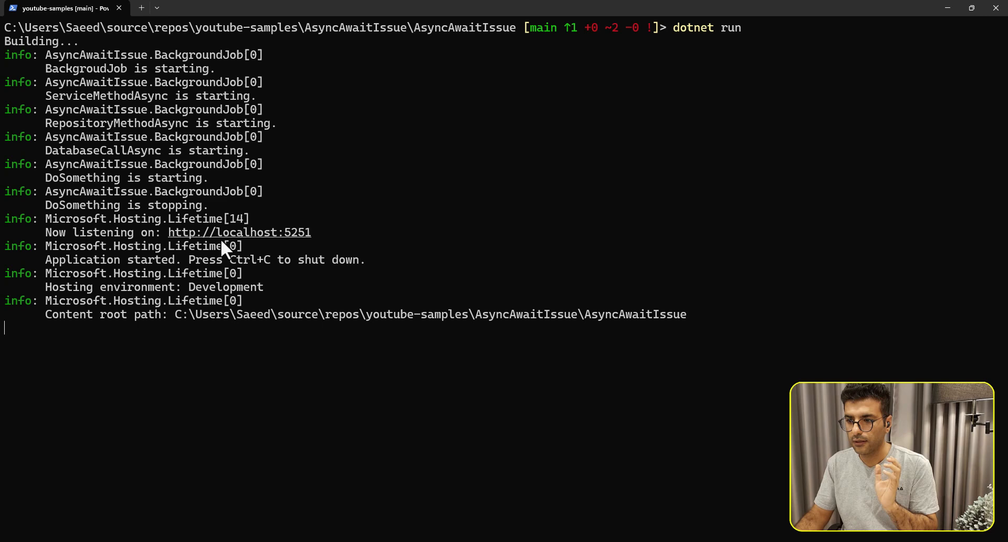
mouse_move(48, 230)
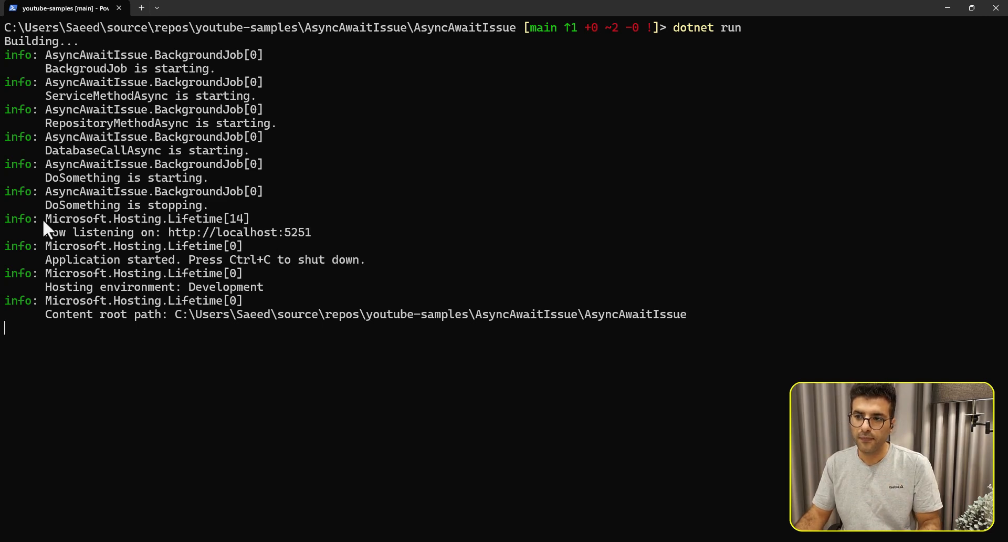
Highlight the 'Now listening' log line appearing after DoSomething stops
double_click(193, 232)
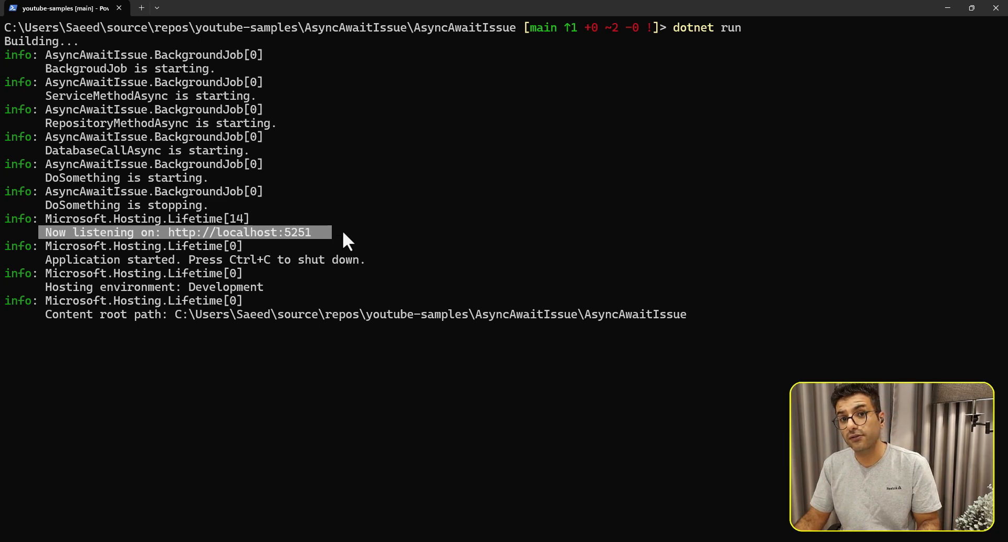
mouse_move(341, 268)
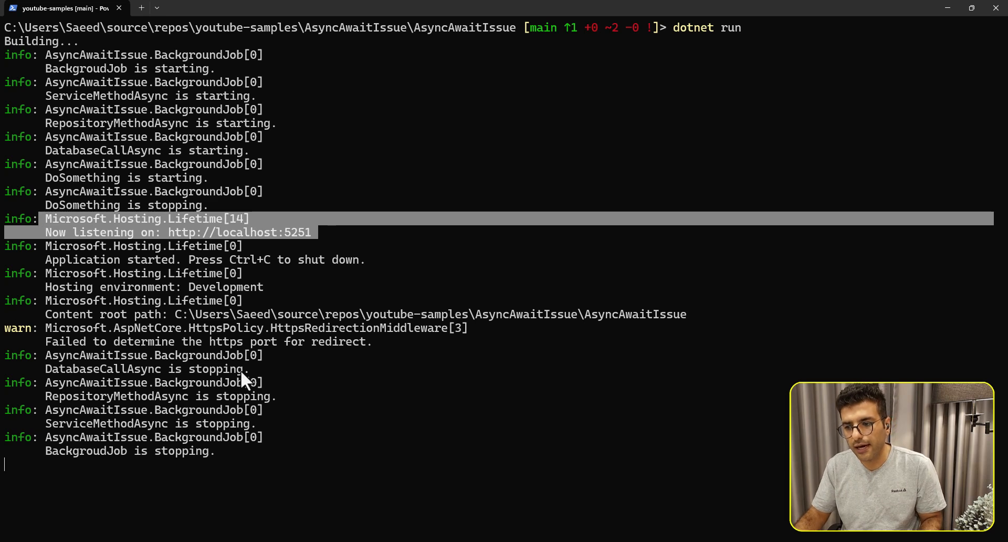
mouse_move(221, 382)
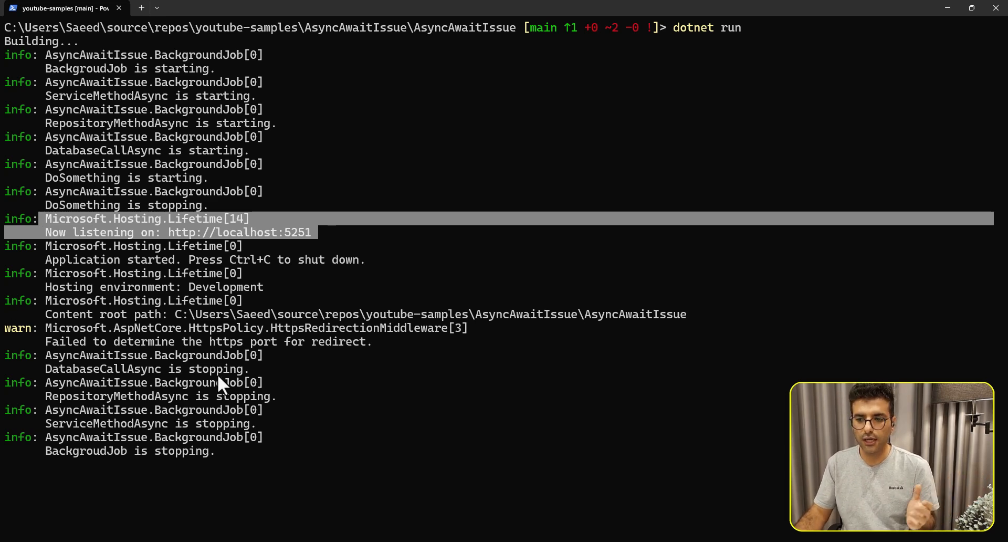
mouse_move(135, 462)
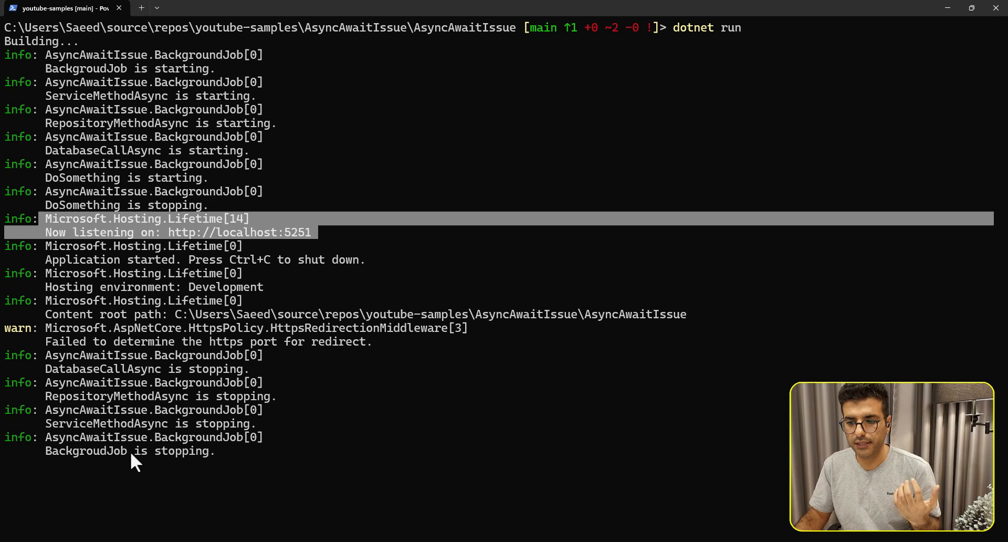
mouse_move(107, 461)
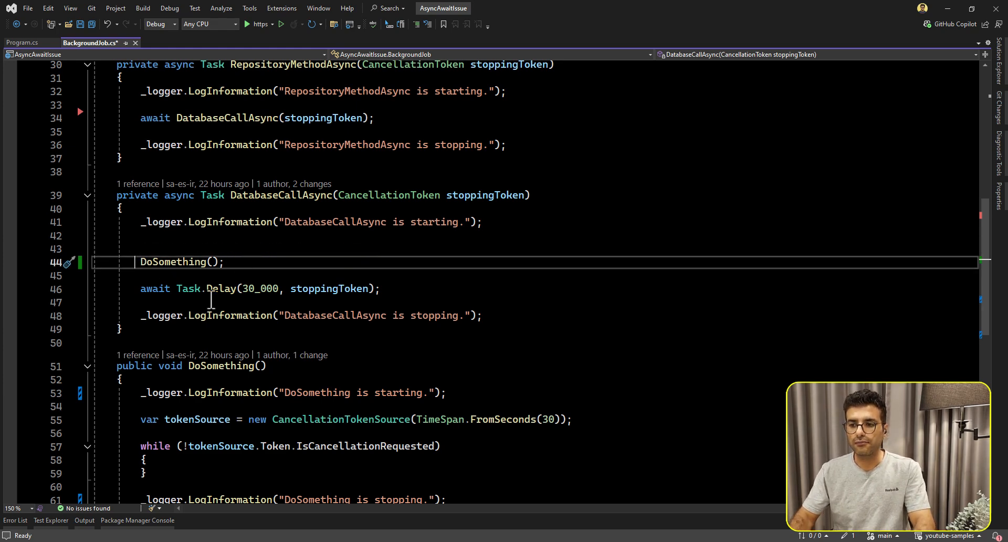
Change line 44 to 'await Task.Run(() => DoSomething());' and save
type("Task.Run(() =>")
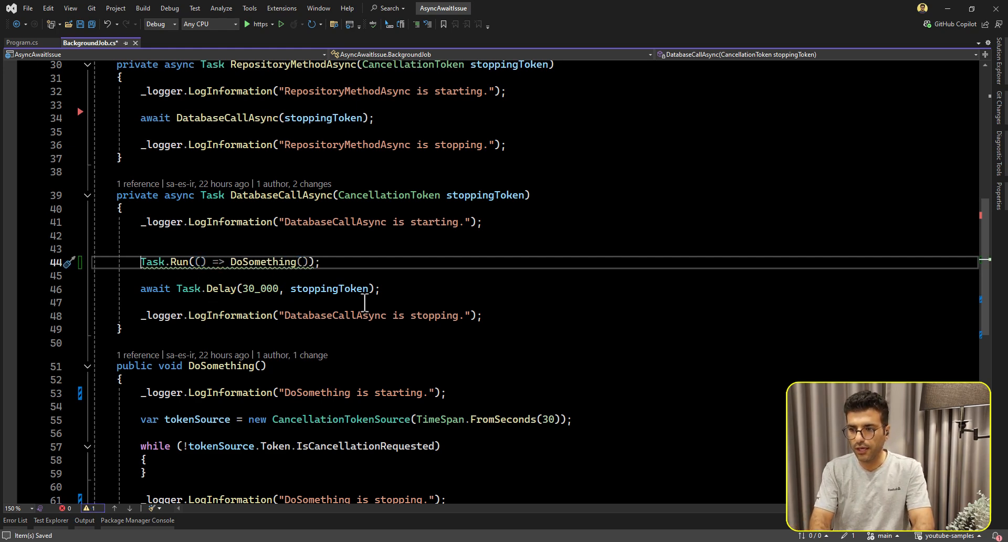
type("await")
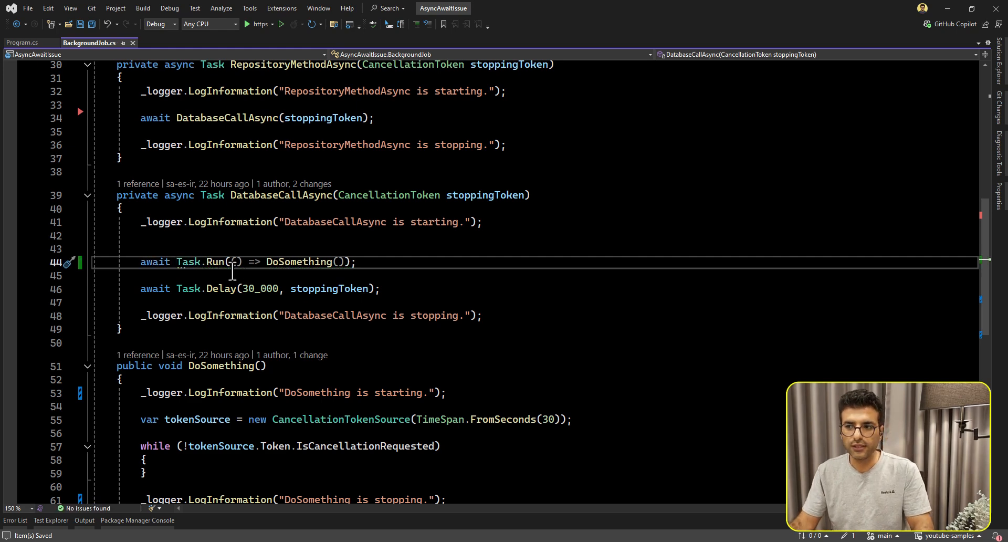
mouse_move(218, 262)
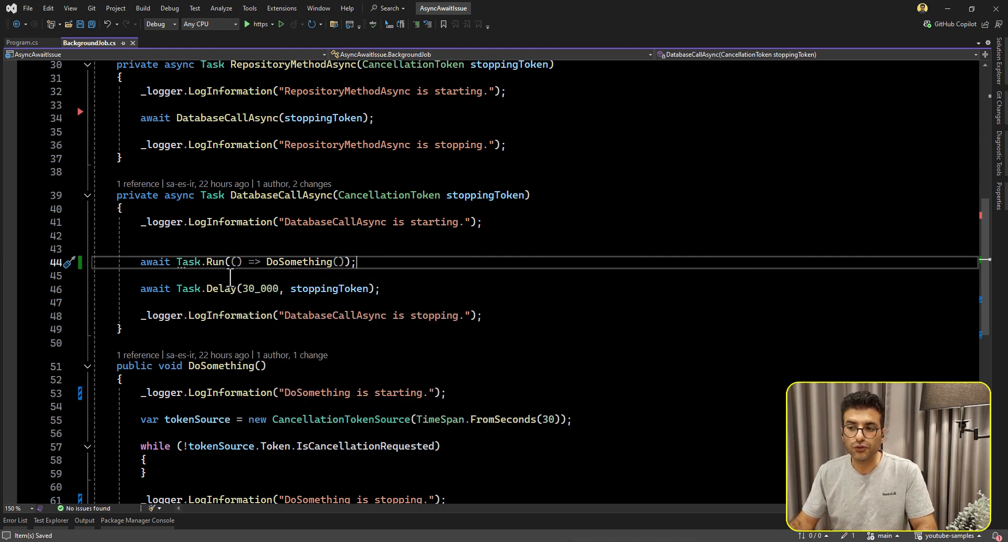
mouse_move(298, 261)
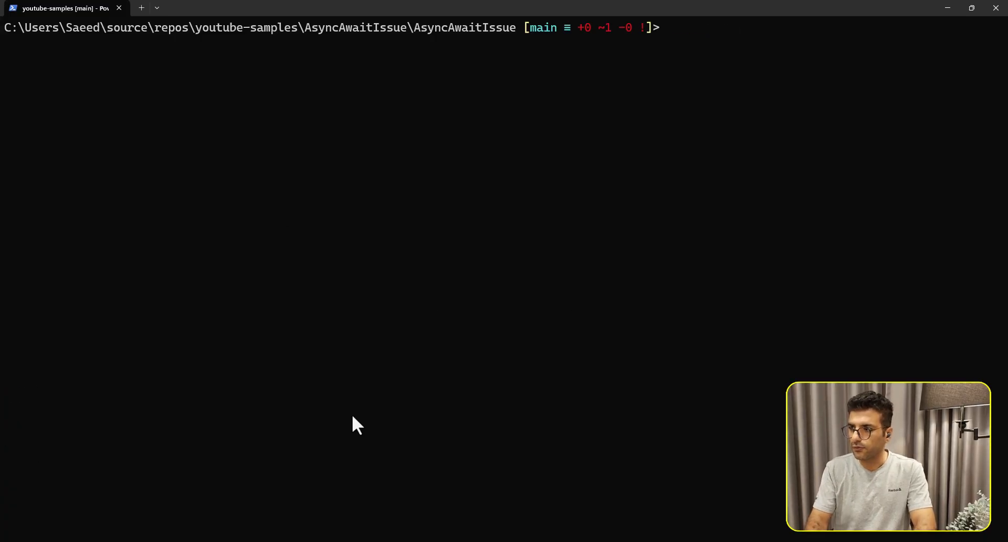
Run 'dotnet run' and select the log showing Now listening before DoSomething stops
type("dotnet run")
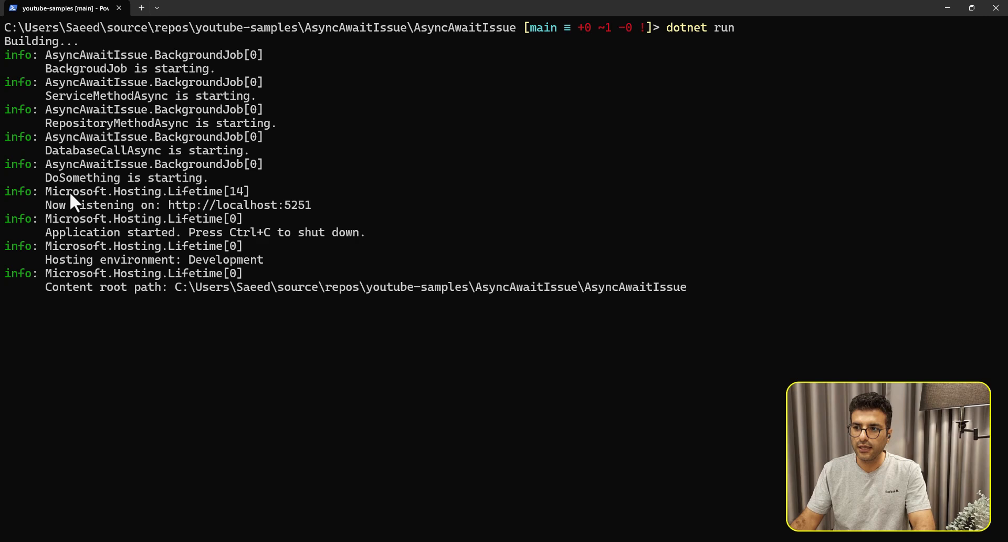
left_click_drag(71, 200, 312, 205)
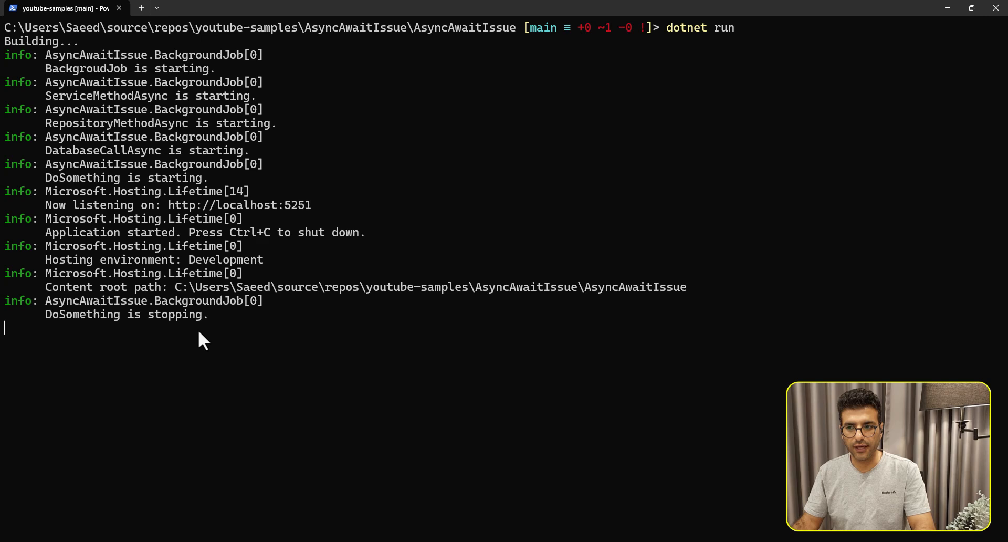
mouse_move(248, 331)
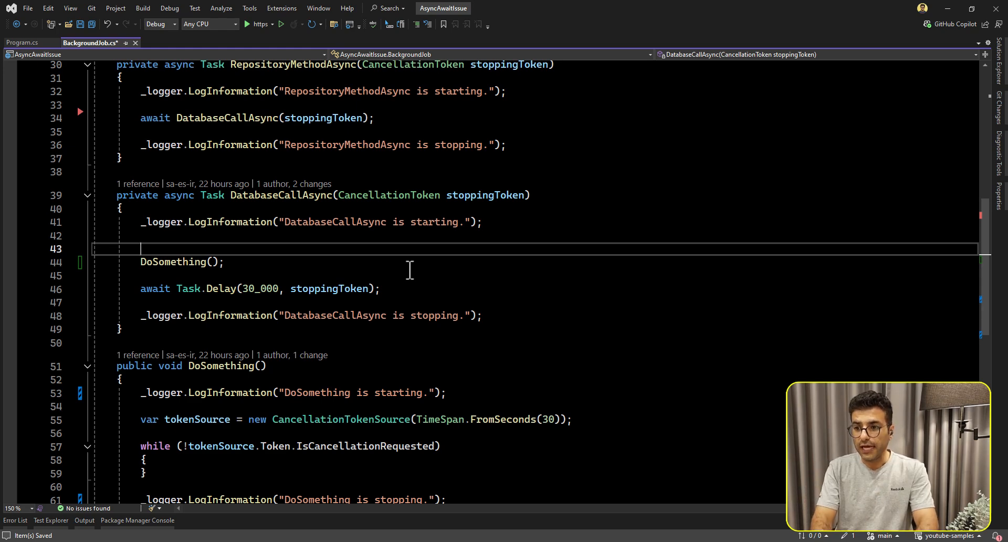
Insert 'await Task.Yield();' above the DoSomething() call in DatabaseCallAsync
type("await T")
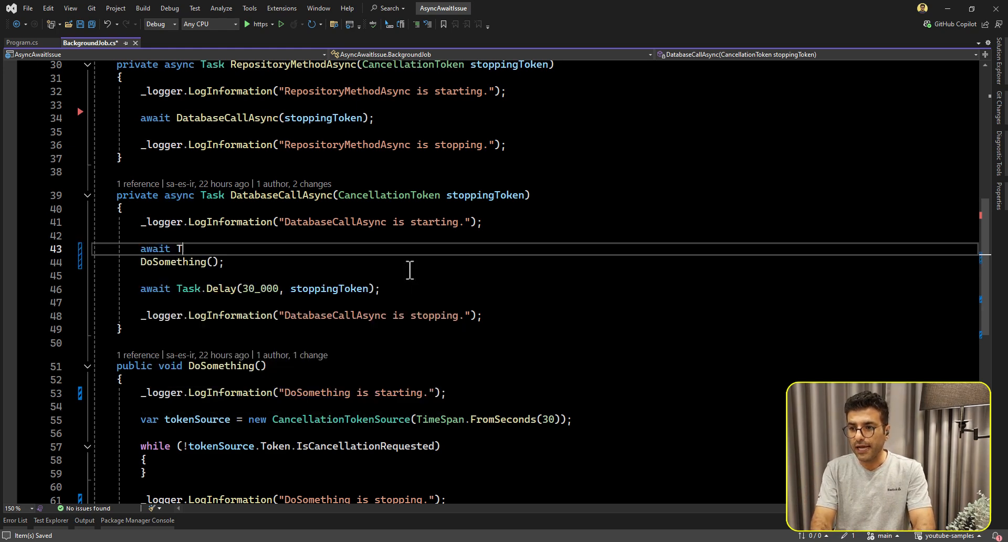
type("ask.u")
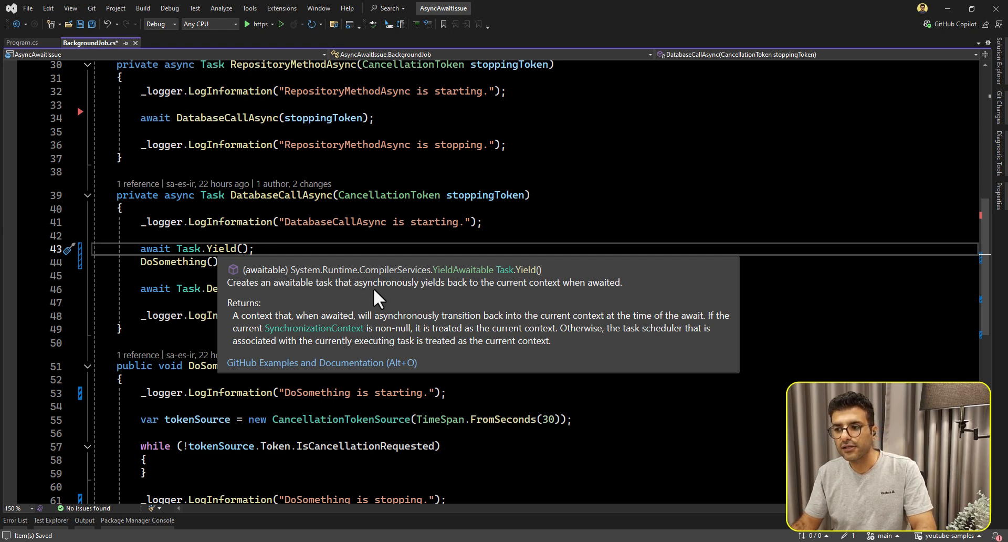
mouse_move(427, 305)
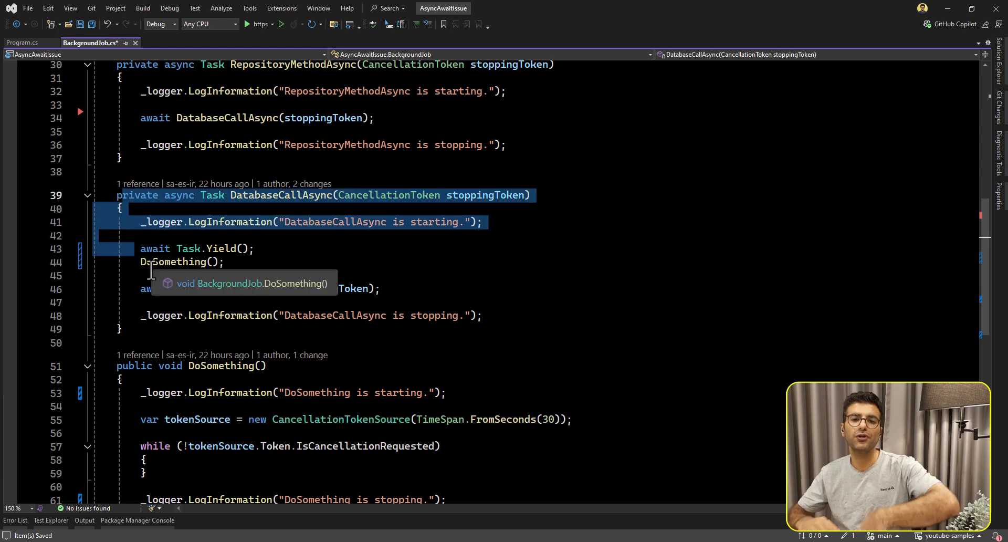
mouse_move(176, 288)
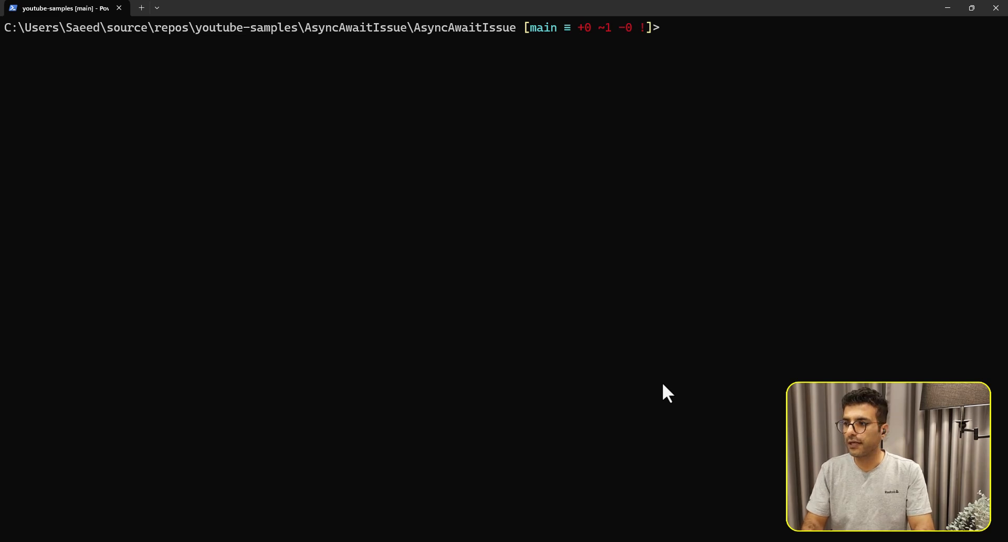
Run 'dotnet run' and confirm Now listening follows 'DoSomething is starting'
type("dotnet run")
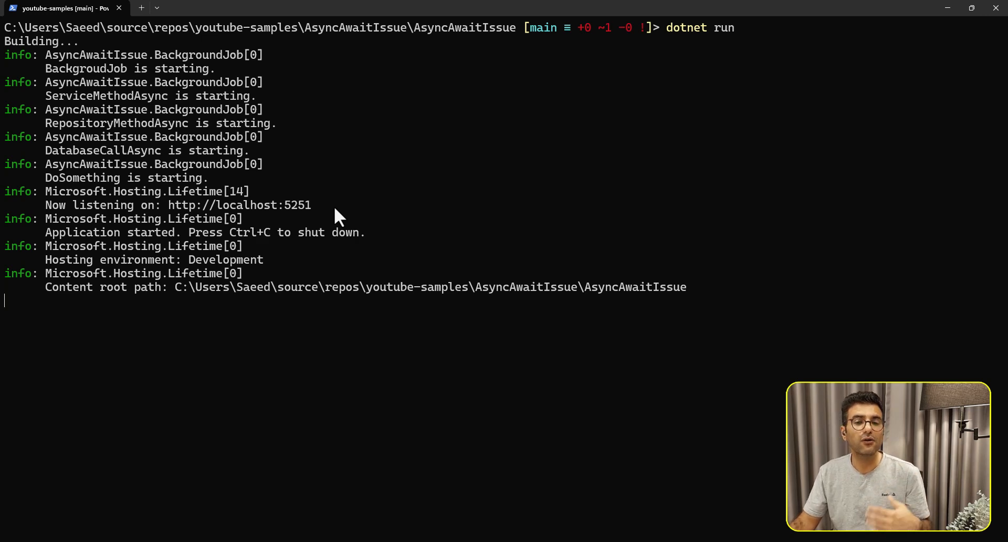
mouse_move(341, 242)
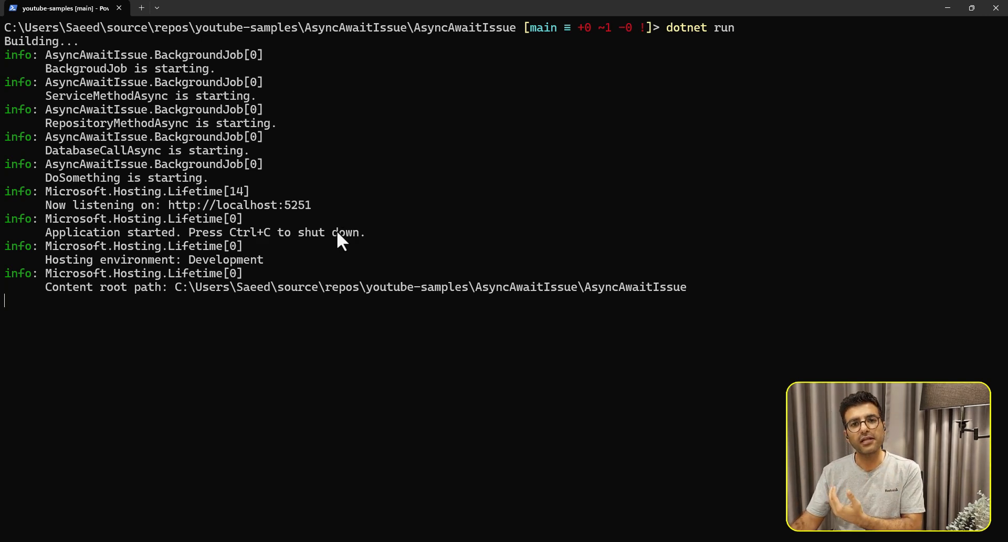
mouse_move(321, 213)
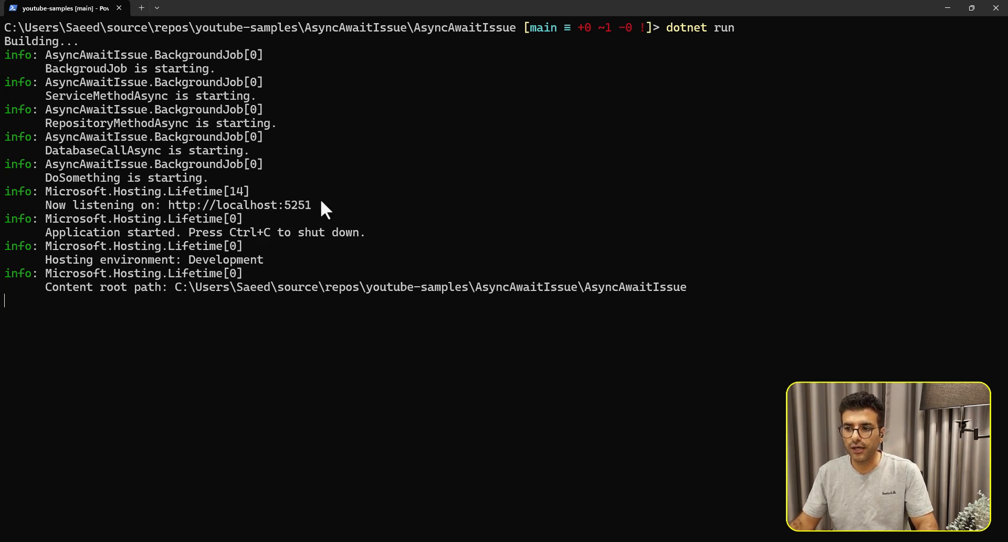
mouse_move(42, 187)
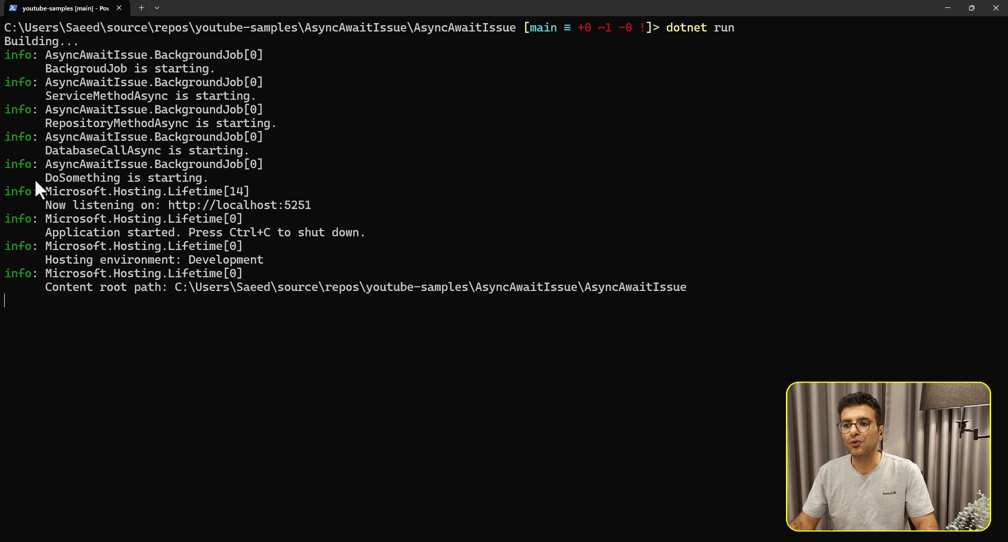
mouse_move(630, 475)
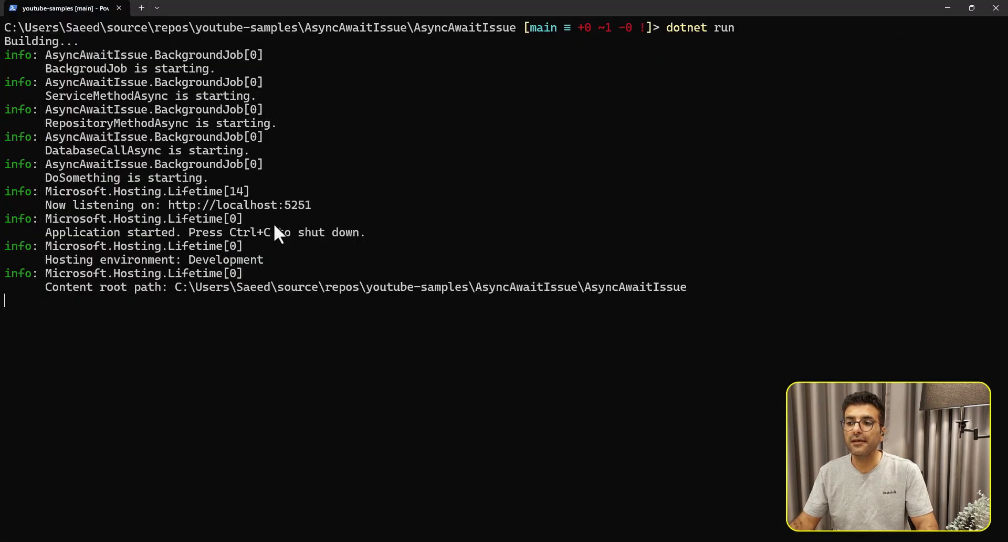
mouse_move(192, 208)
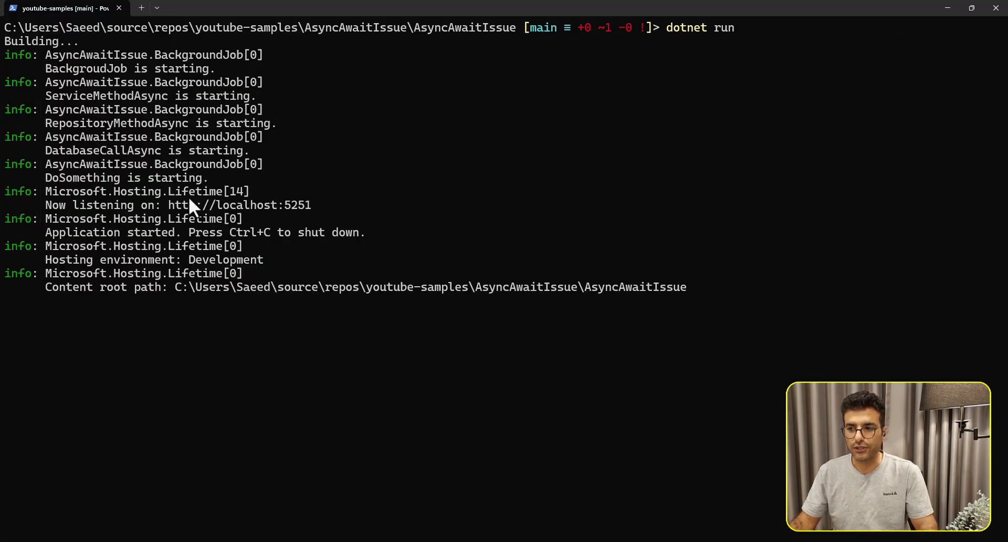